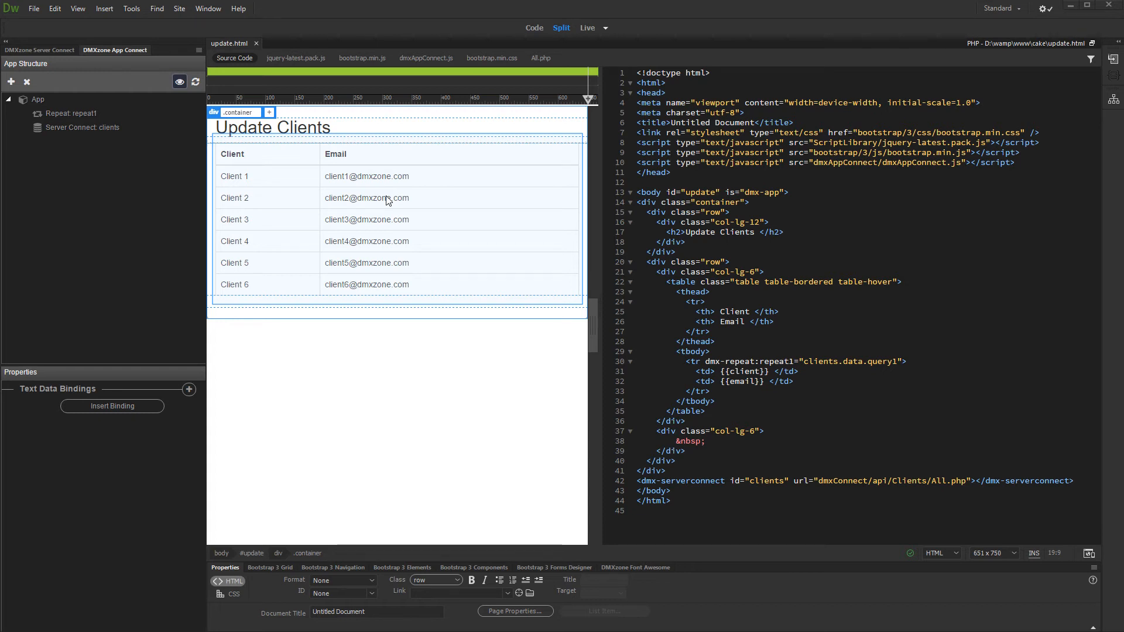
# - Create a GetDetails server action under Clients with an 'id' variable on $_GET
pyautogui.click(394, 315)
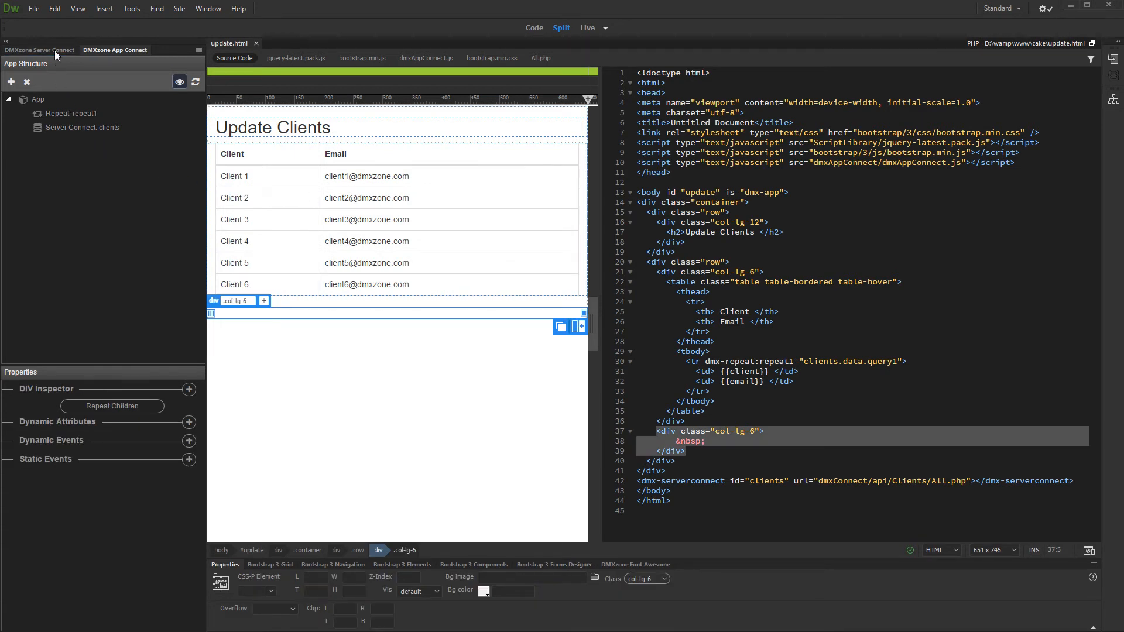
pyautogui.click(40, 49)
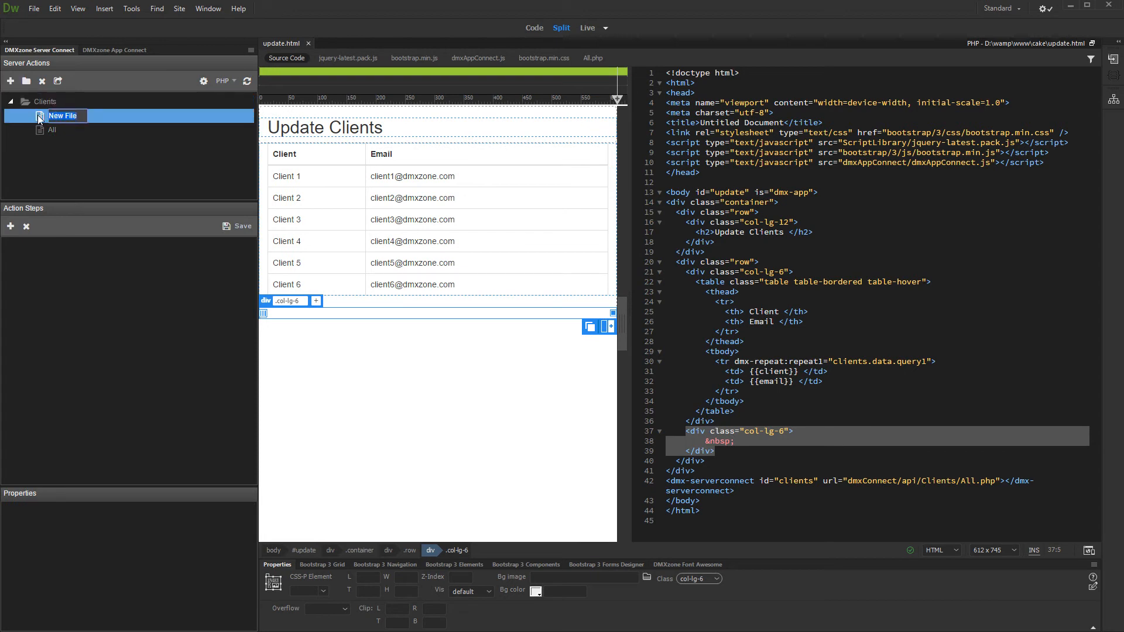
pyautogui.write('GetDetails')
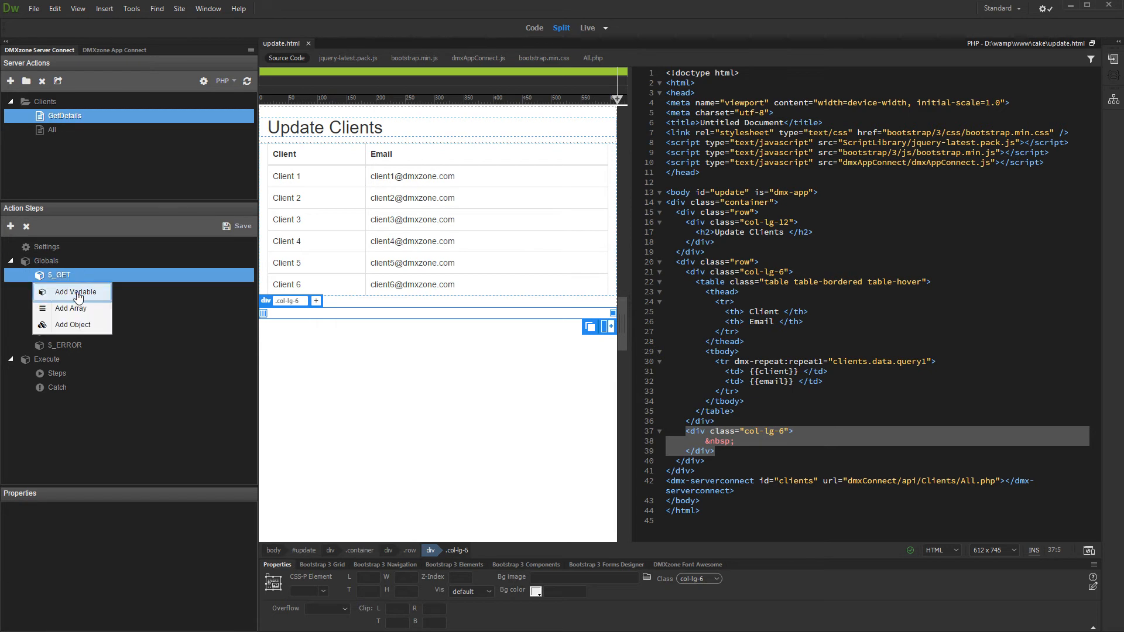
pyautogui.click(76, 292)
pyautogui.write('id')
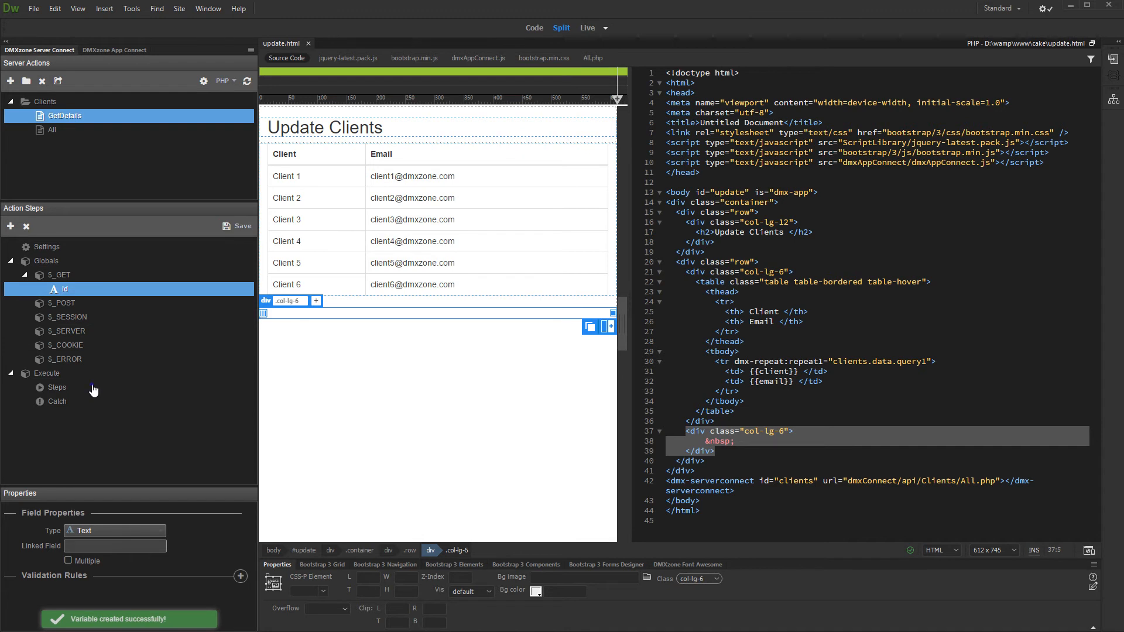
# - Add a local database connection and a query1 database query step, bringing up its query builder
pyautogui.click(56, 388)
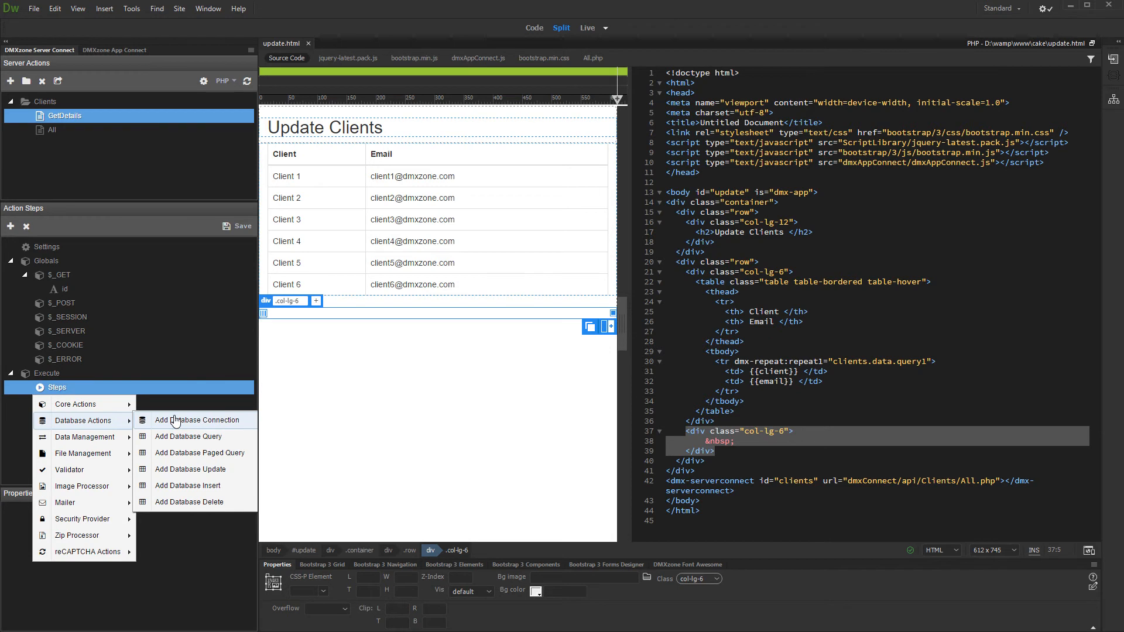
pyautogui.click(197, 420)
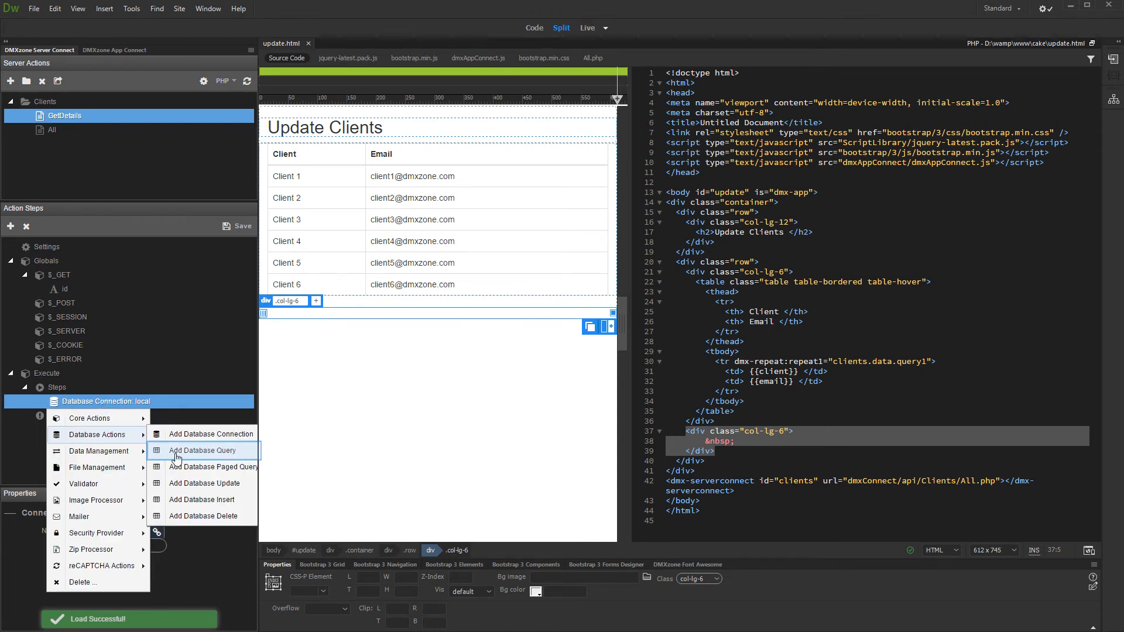
pyautogui.click(203, 449)
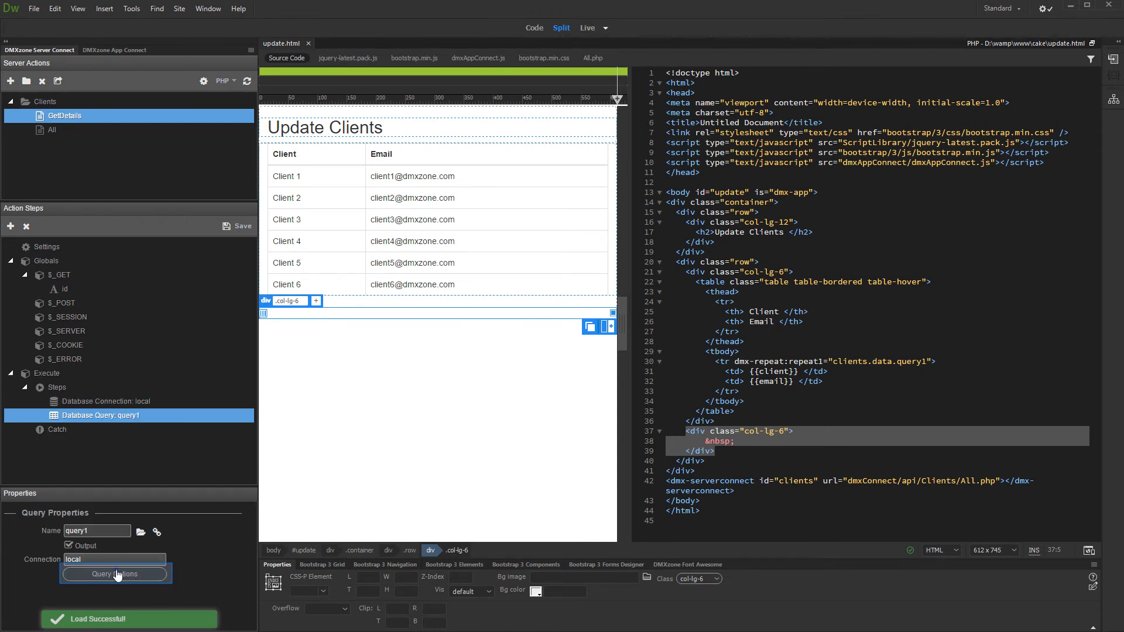
pyautogui.click(113, 574)
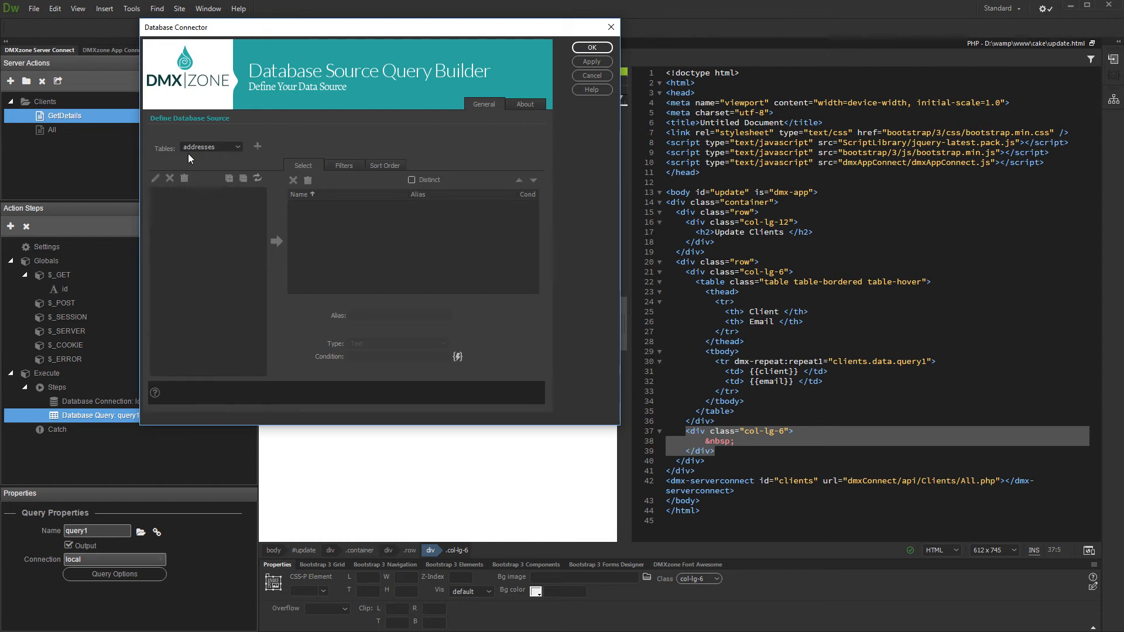
# - Select all columns (clients.*) from the clients table as the query output
pyautogui.click(210, 148)
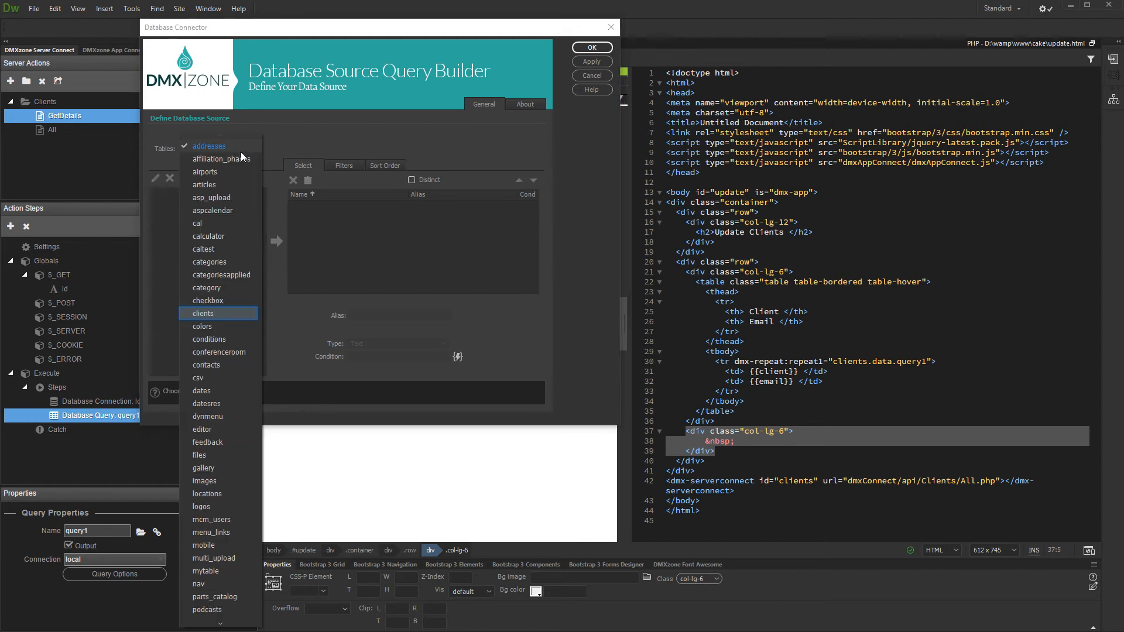
pyautogui.click(203, 314)
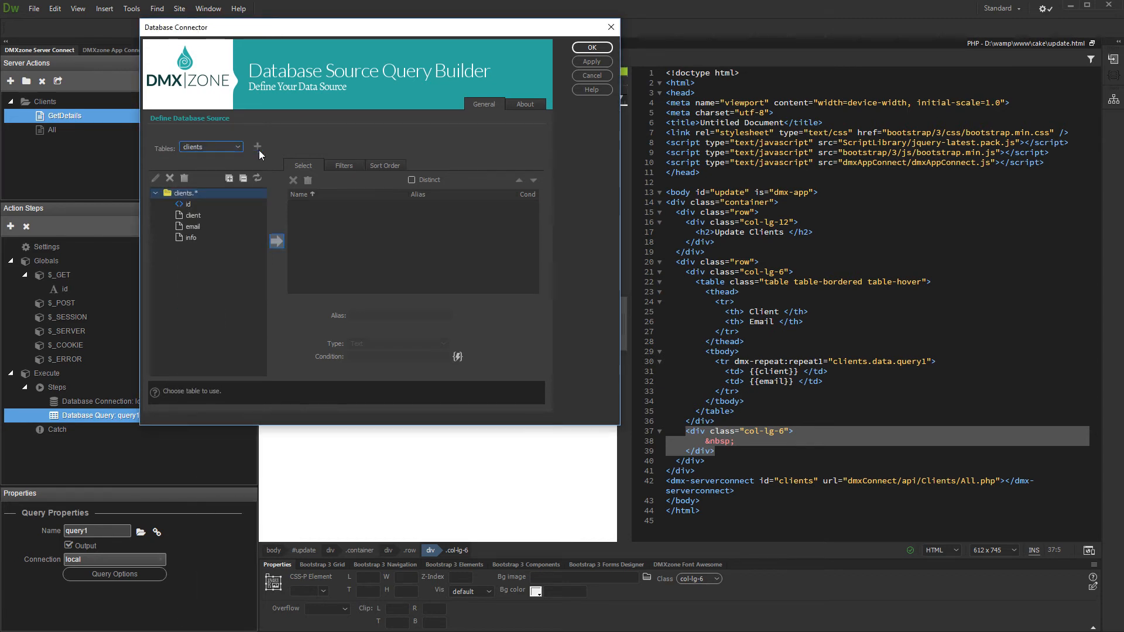
pyautogui.click(276, 241)
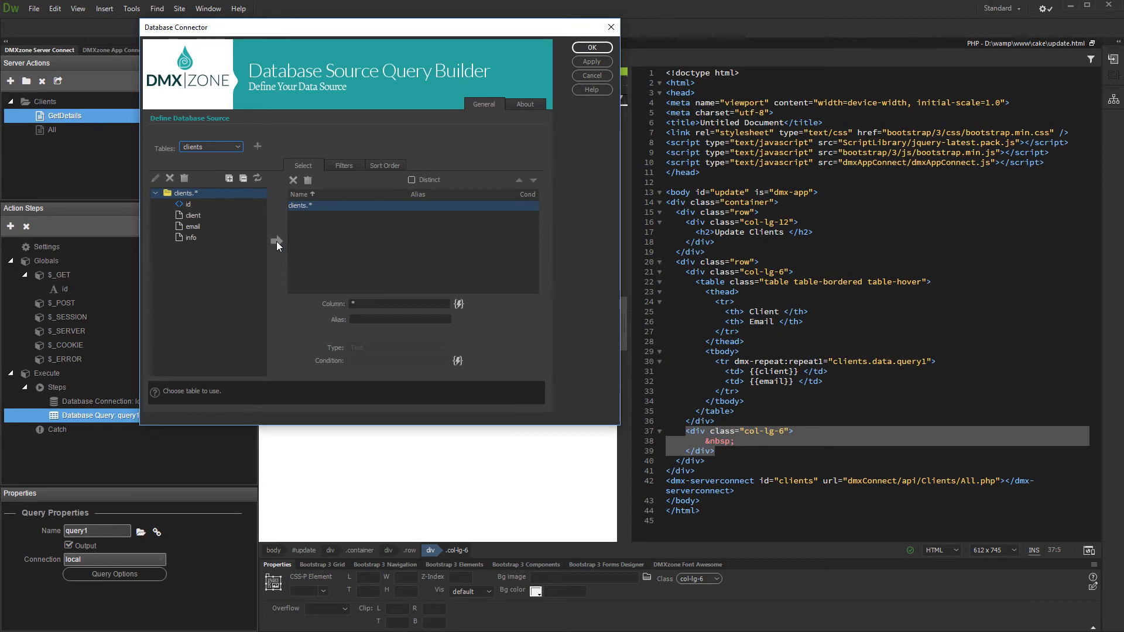
pyautogui.click(343, 165)
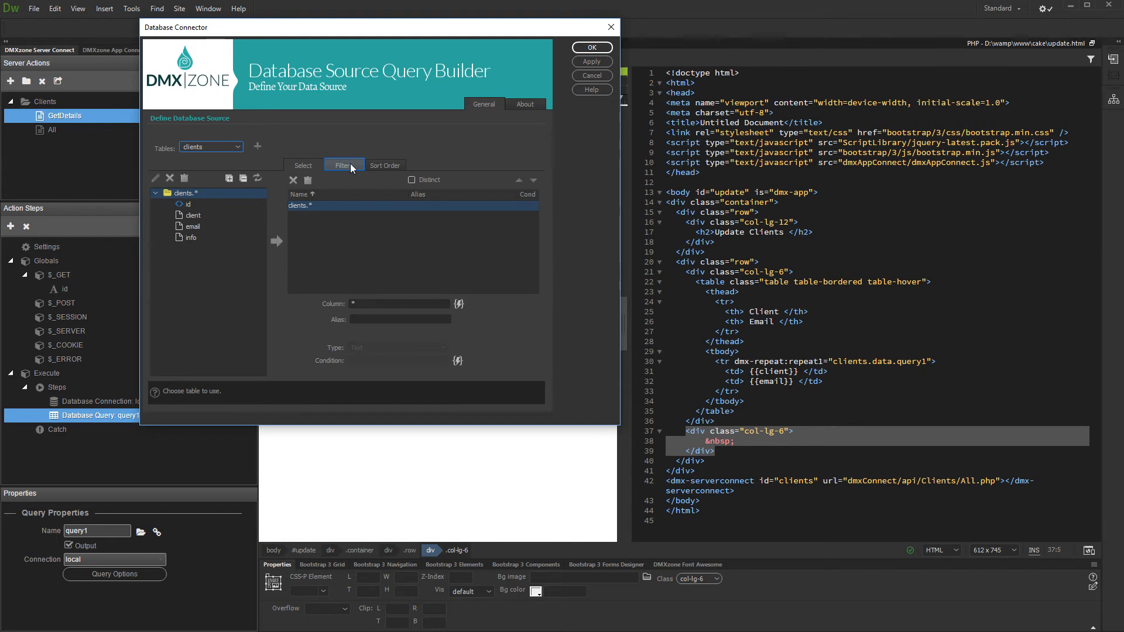
# - Filter the query where id equals {{$_GET.id}} via the dynamic data picker
pyautogui.click(343, 165)
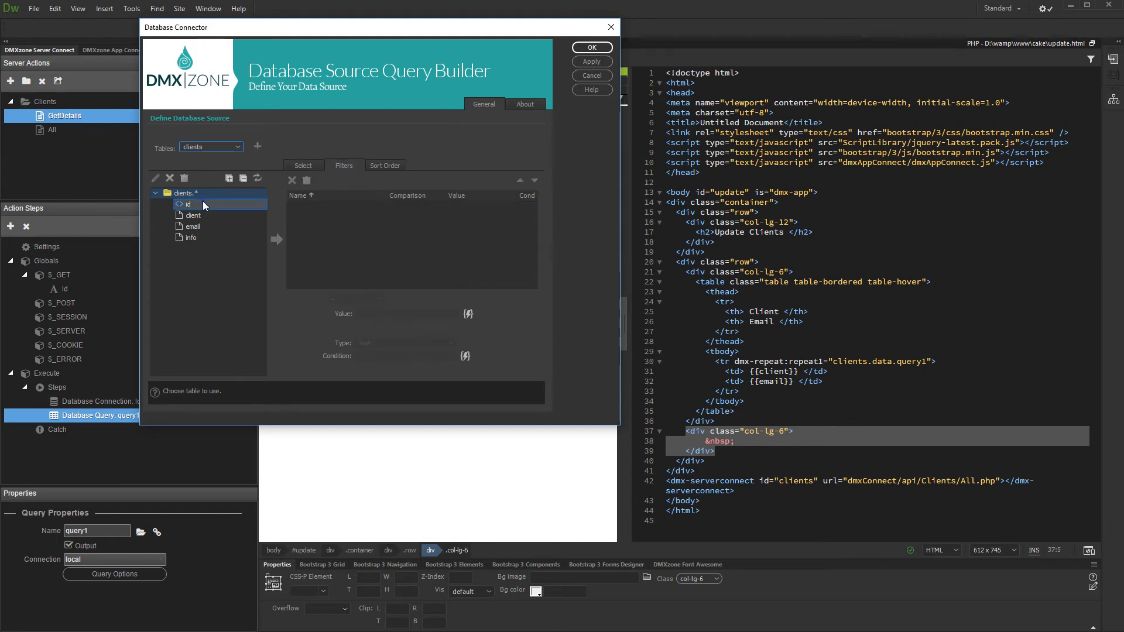
pyautogui.click(276, 239)
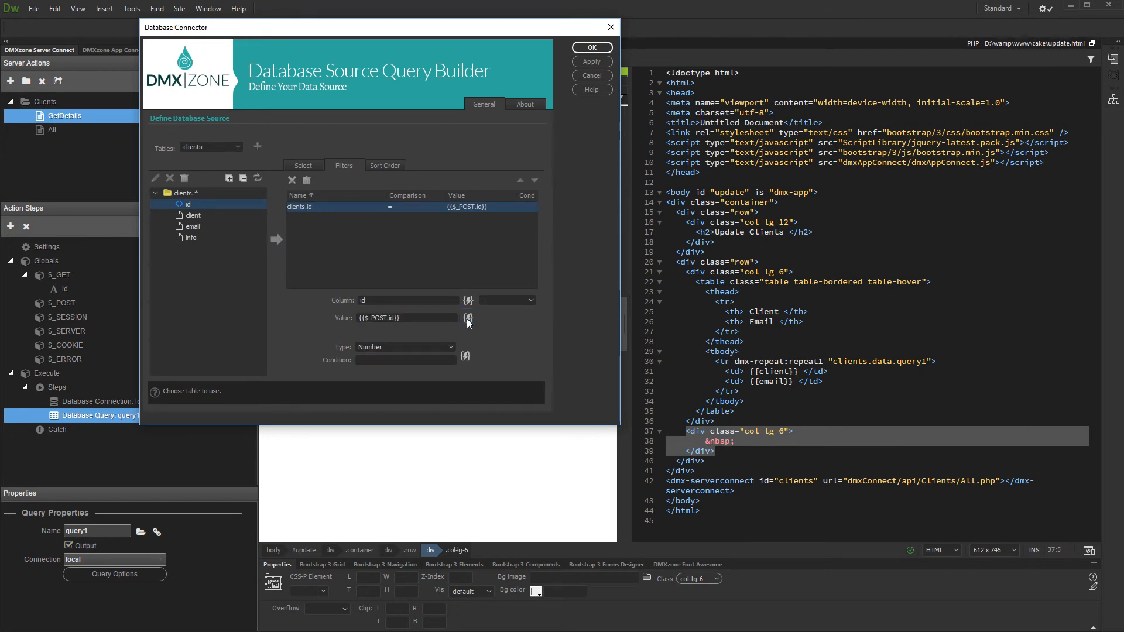
pyautogui.click(469, 317)
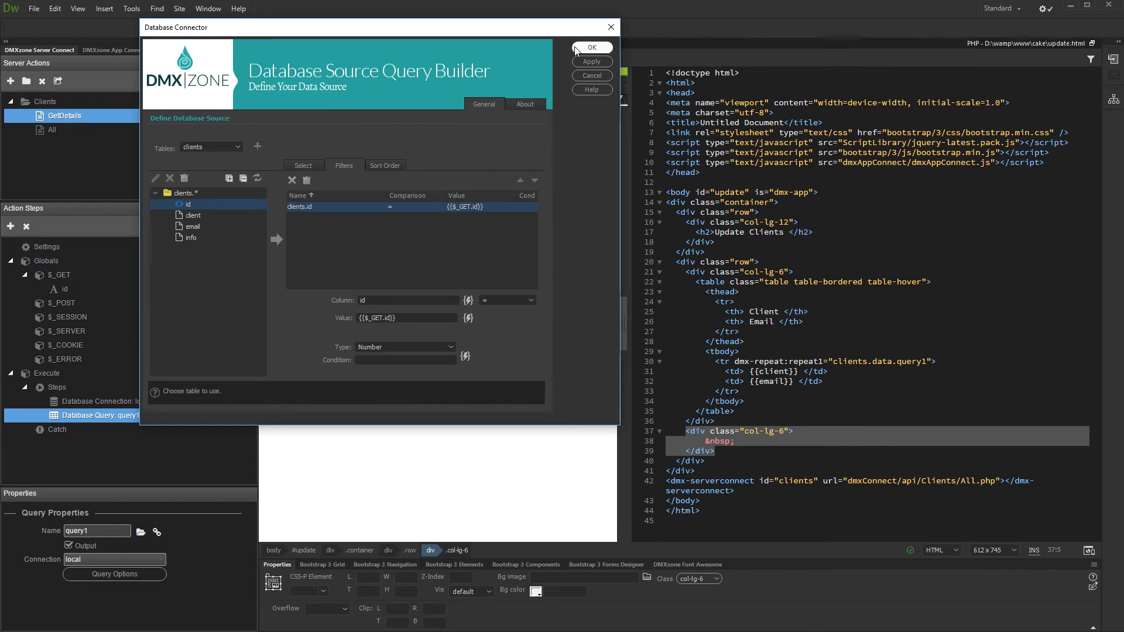
# - Confirm GetDetails, then start an Update action updating the clients columns from $_POST values
pyautogui.click(590, 47)
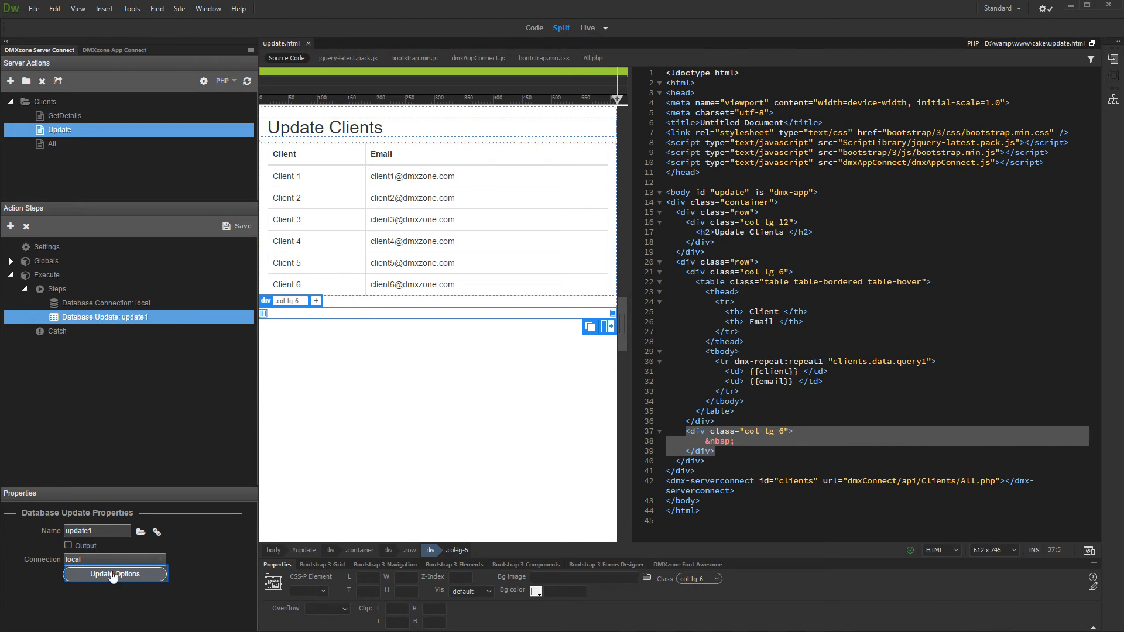
pyautogui.click(113, 573)
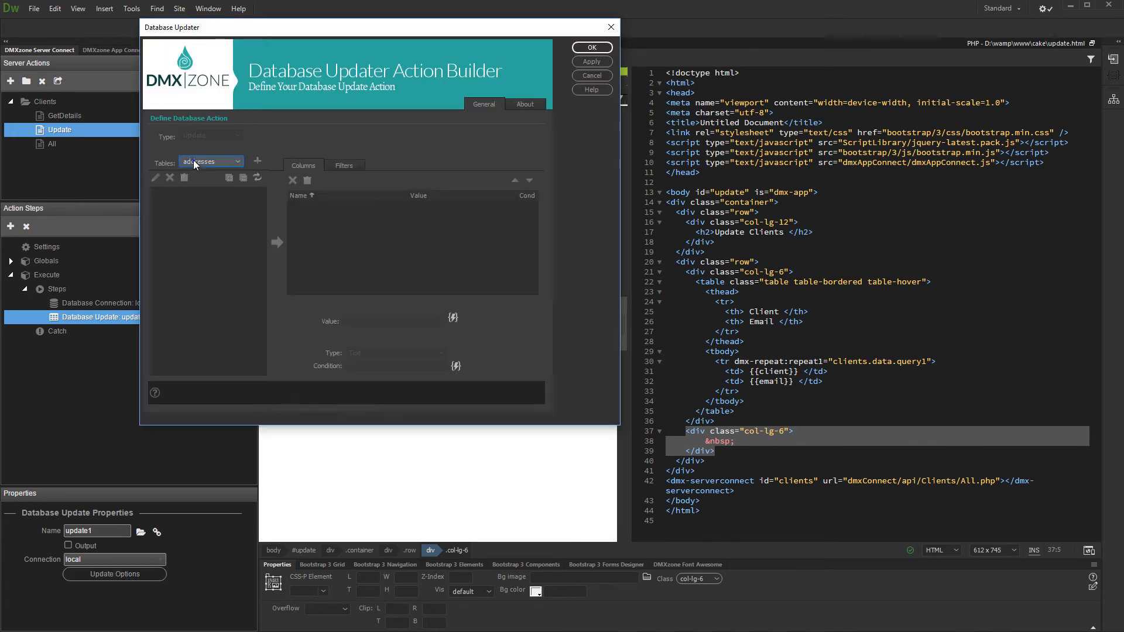
pyautogui.click(210, 162)
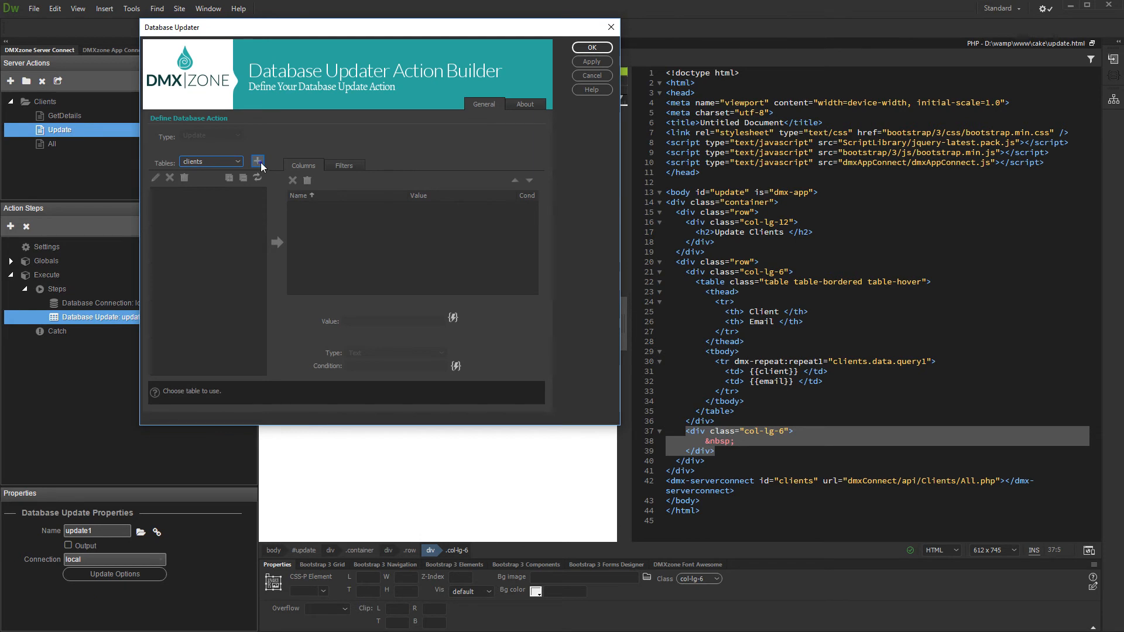
pyautogui.click(256, 160)
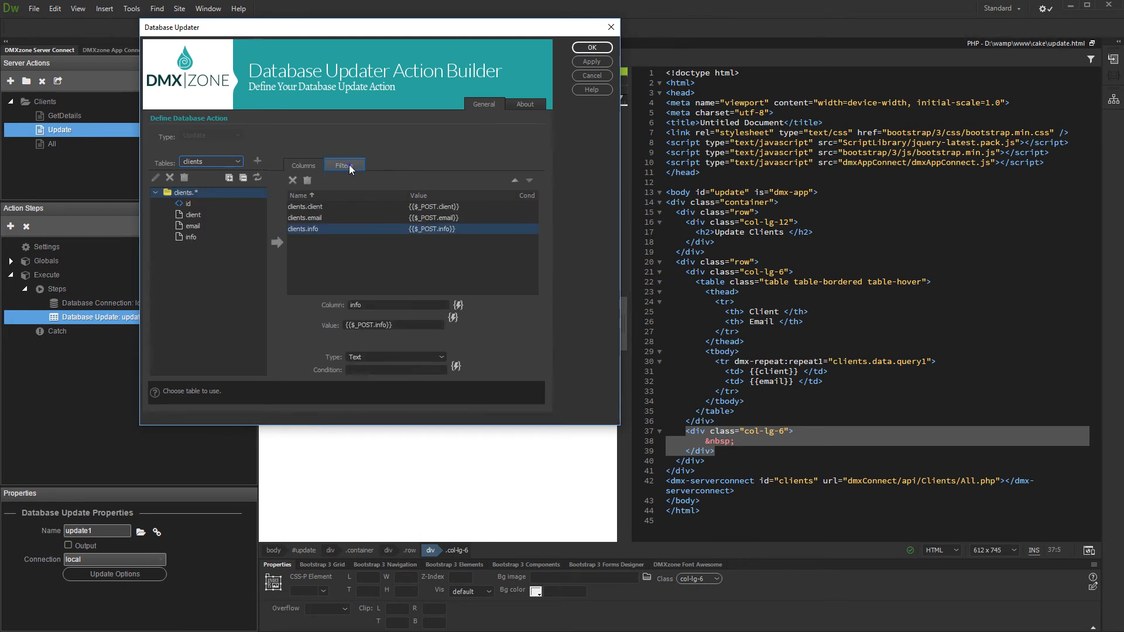
# - Filter the update on id = $_POST.id and save the Update server action
pyautogui.click(344, 165)
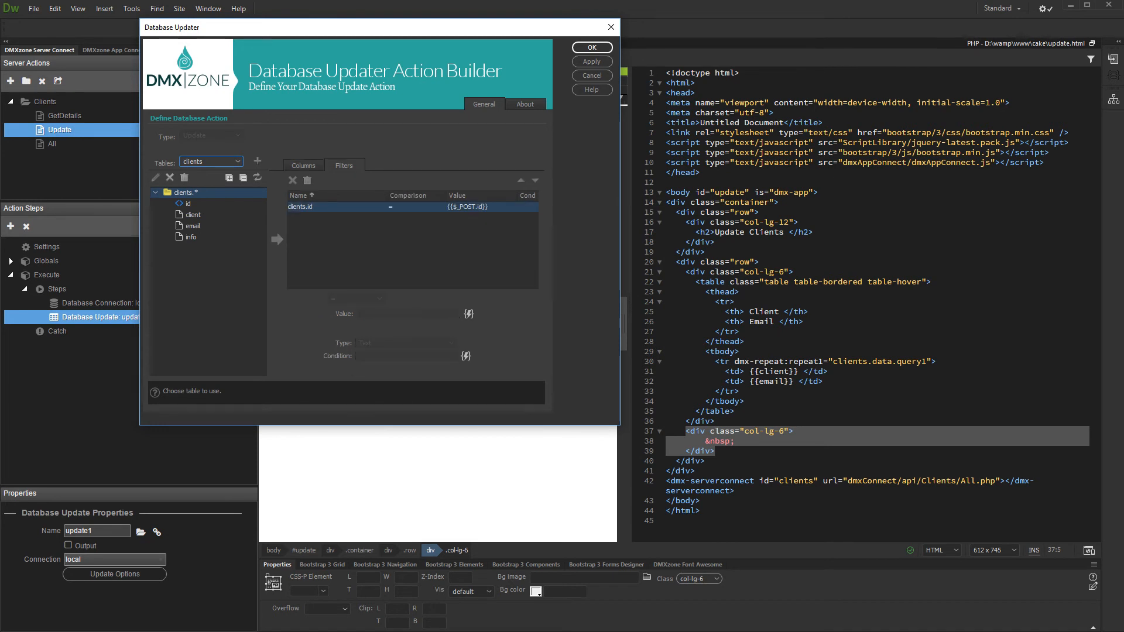
pyautogui.click(590, 47)
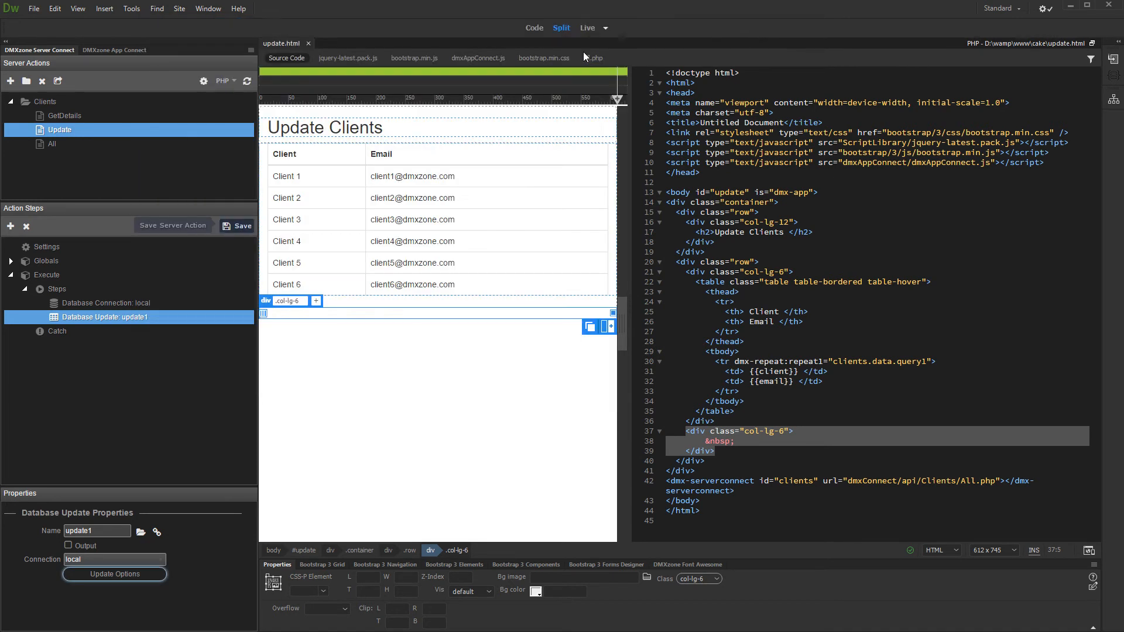
pyautogui.click(242, 226)
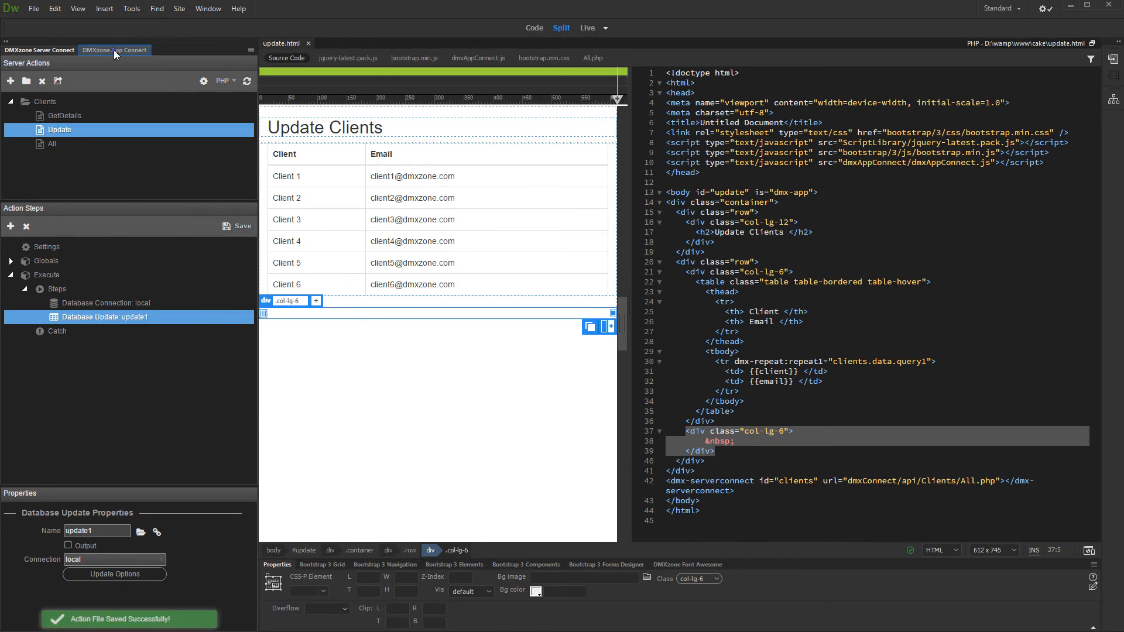
# - Add an App Connect variable with ID clientid, then select the repeat1 region
pyautogui.click(113, 49)
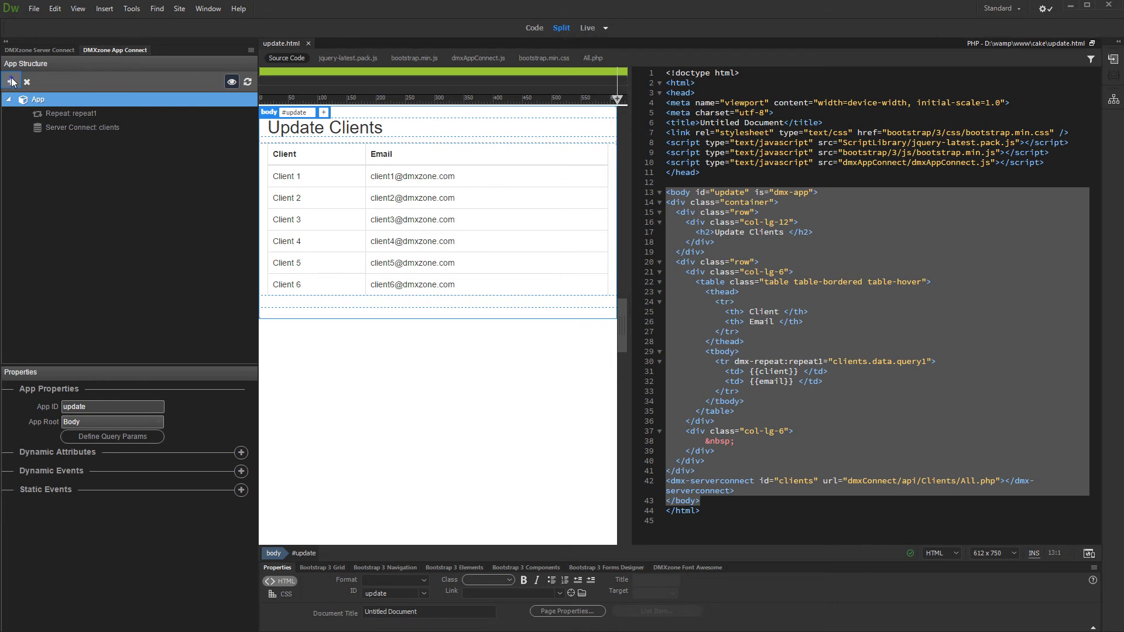
pyautogui.click(12, 81)
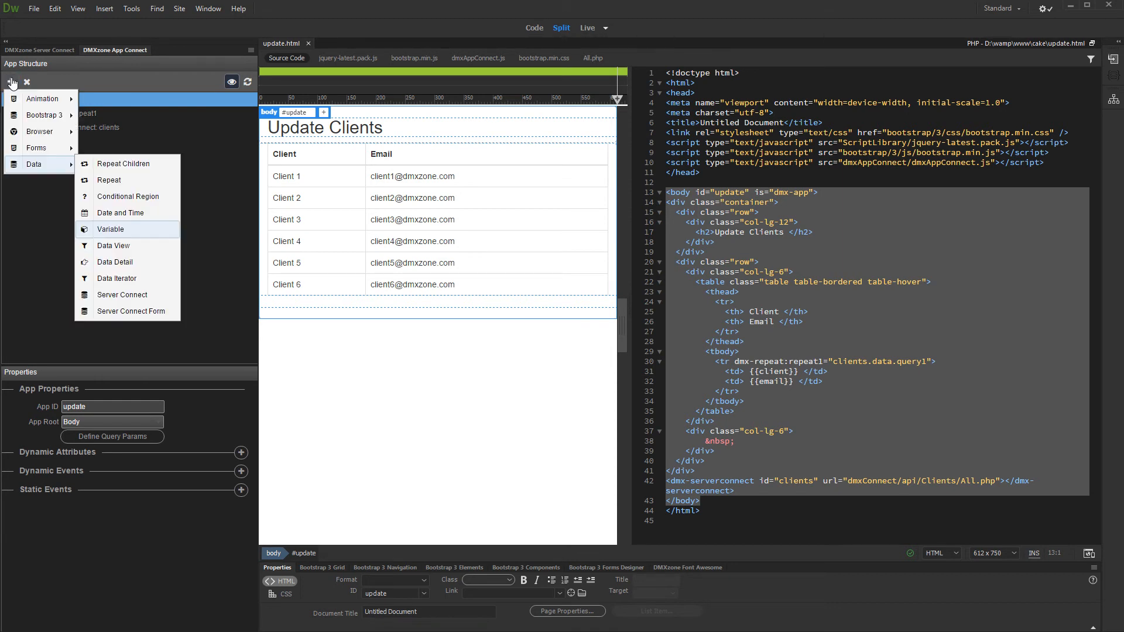
pyautogui.moveTo(110, 229)
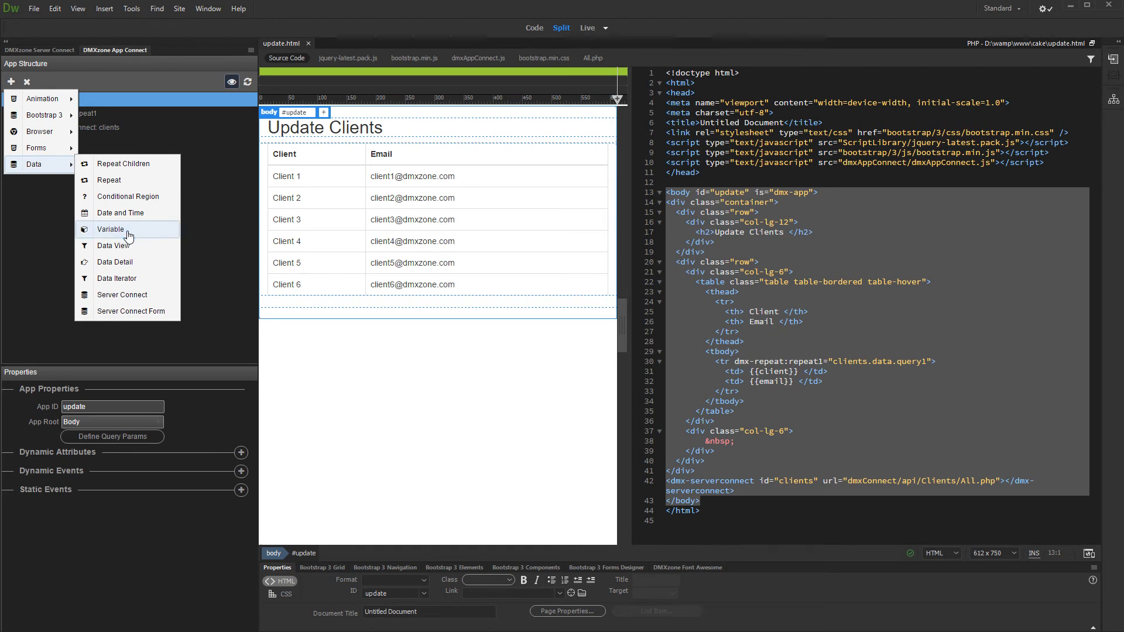
pyautogui.click(110, 229)
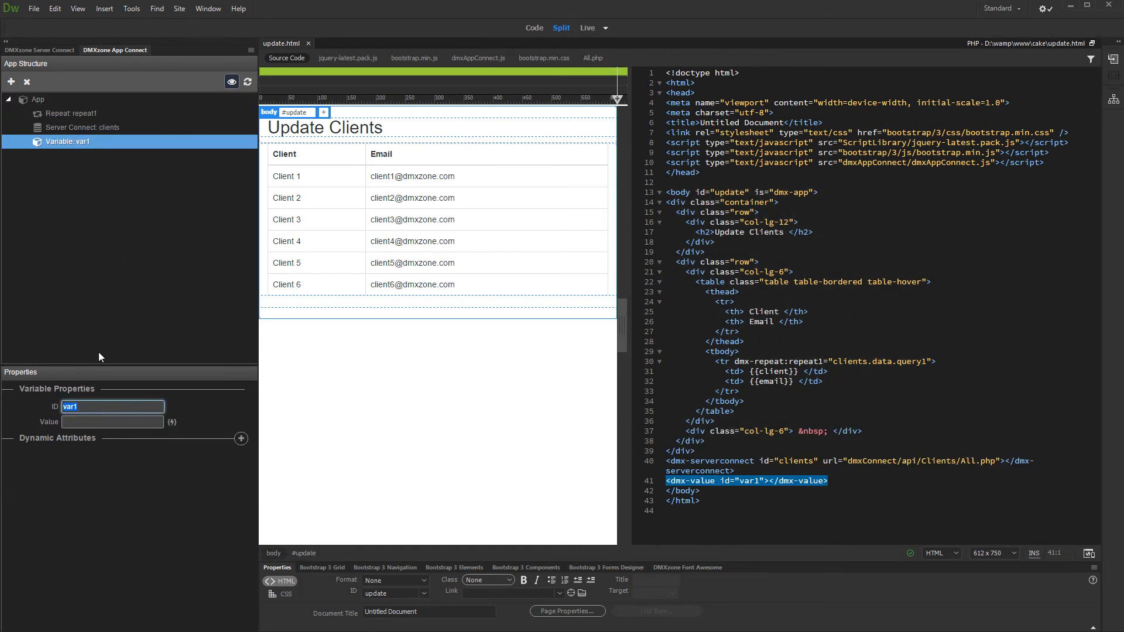
pyautogui.write('clientid')
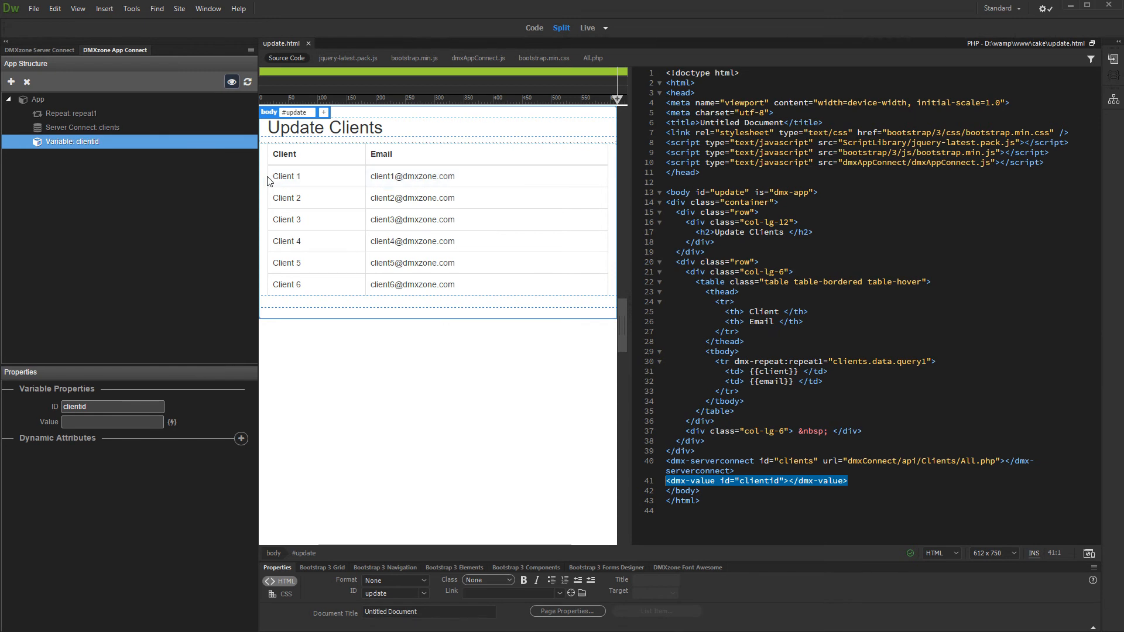
pyautogui.click(73, 113)
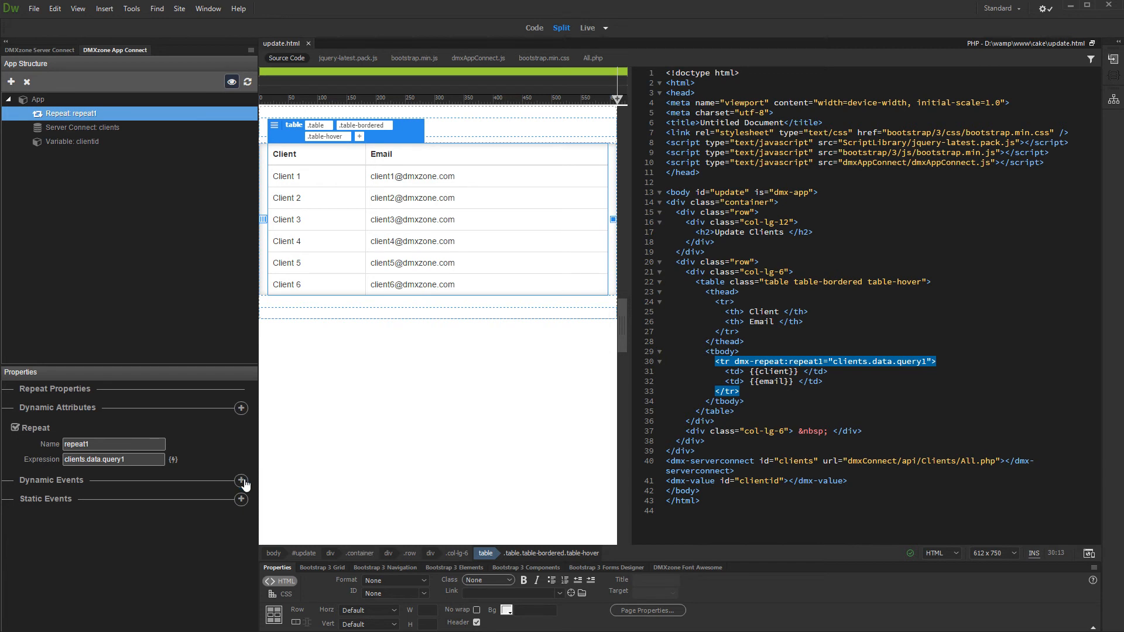
# - Add a Click event on repeat1 that sets clientid to the clicked row's id
pyautogui.click(241, 489)
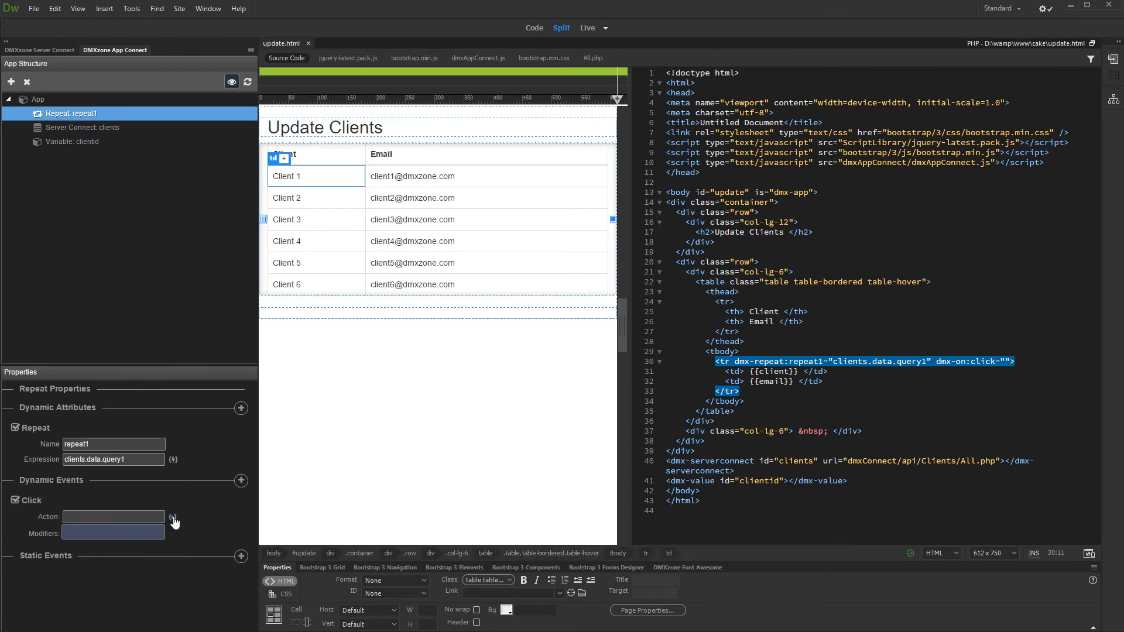
pyautogui.click(172, 517)
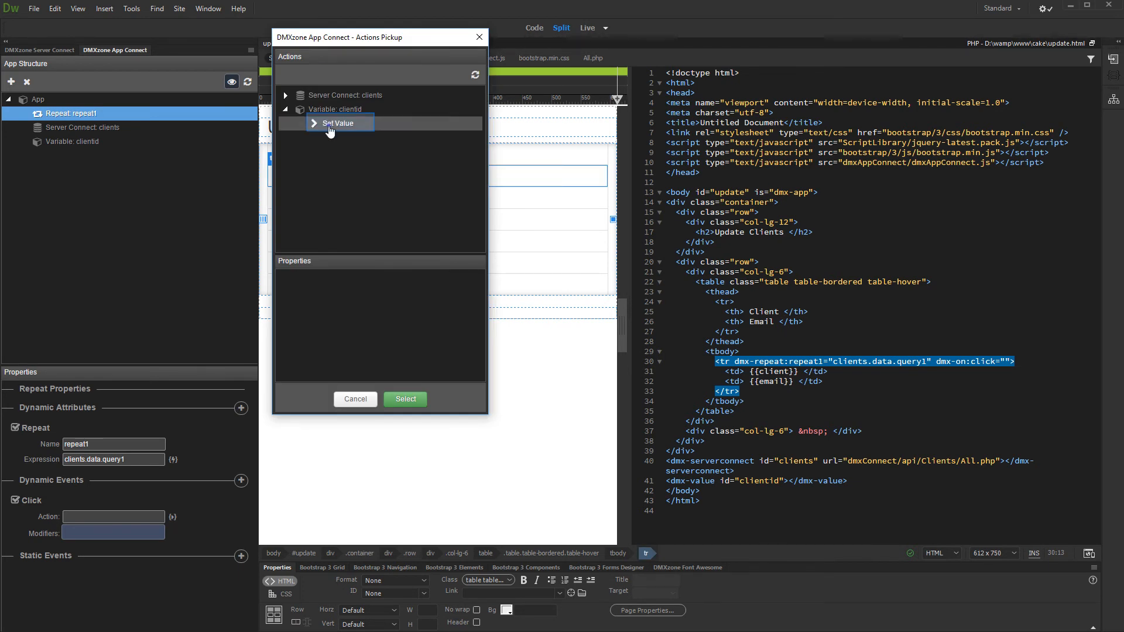
pyautogui.click(338, 123)
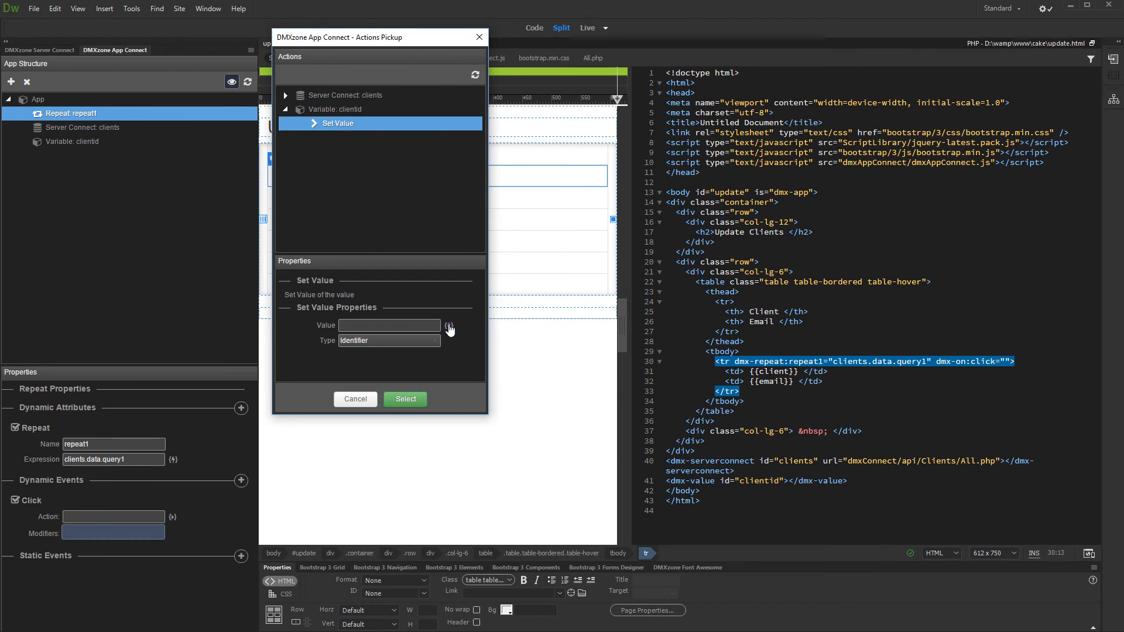
pyautogui.click(449, 329)
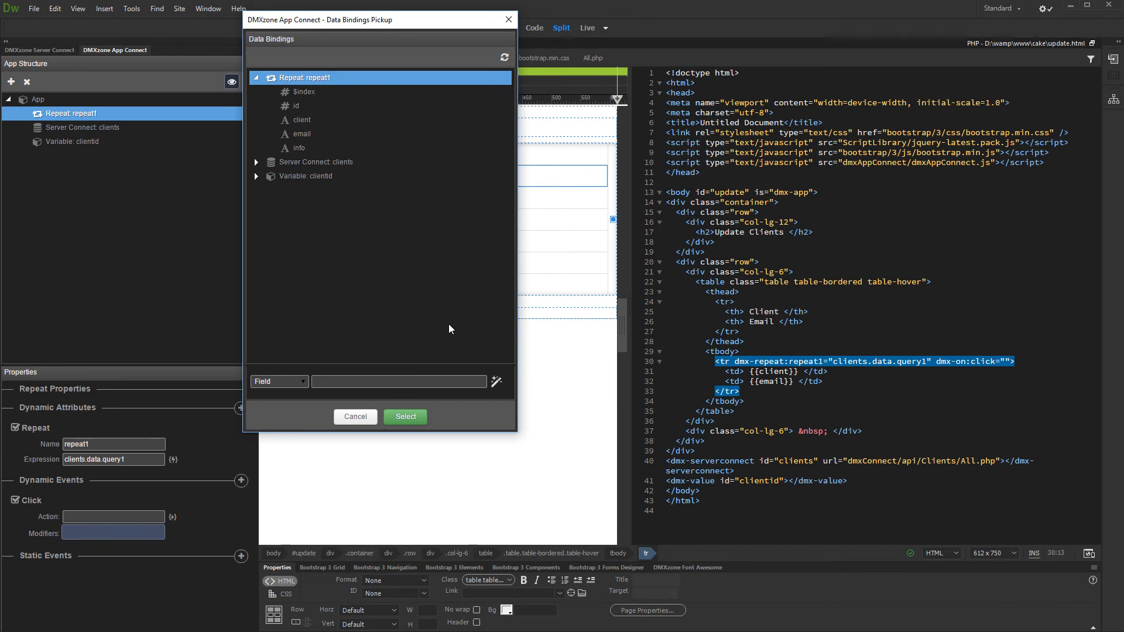
pyautogui.click(296, 106)
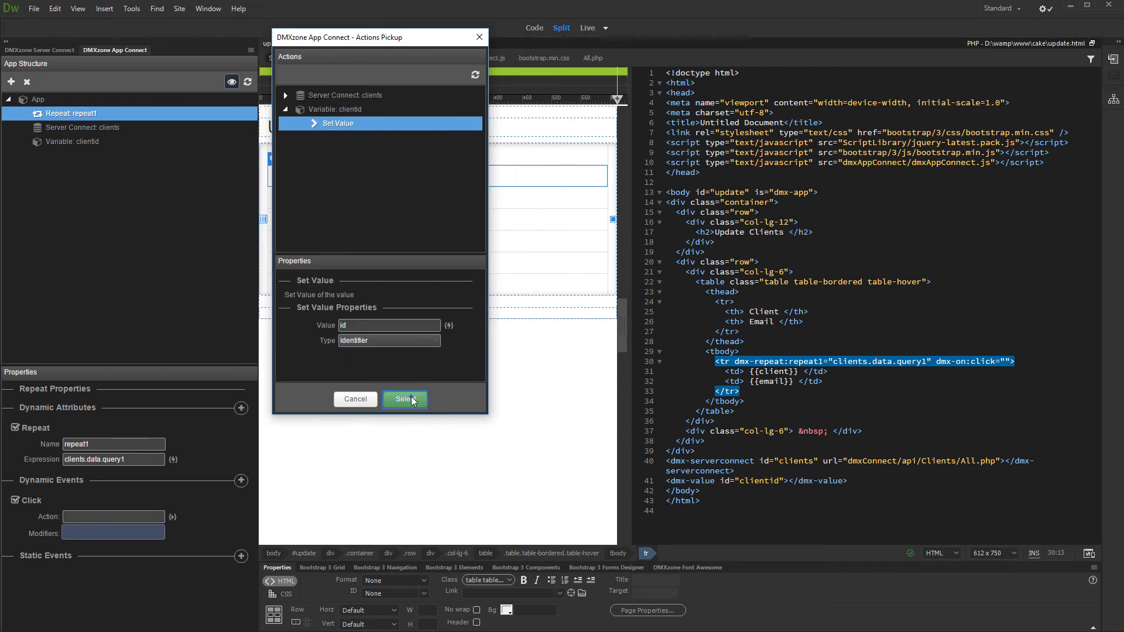
pyautogui.click(405, 399)
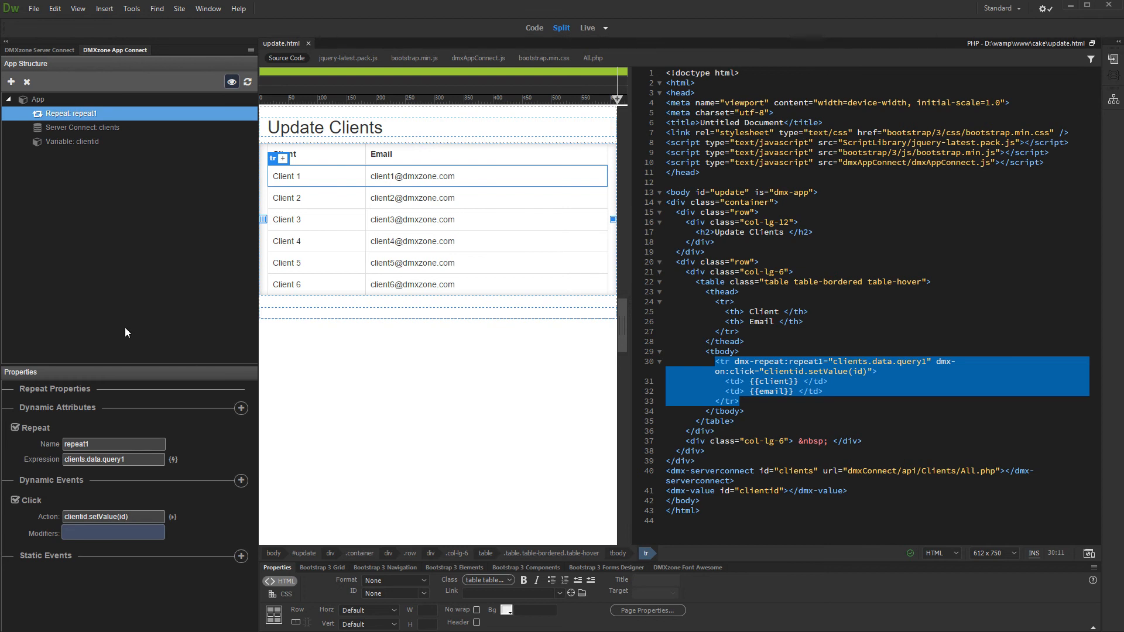
pyautogui.moveTo(11, 81)
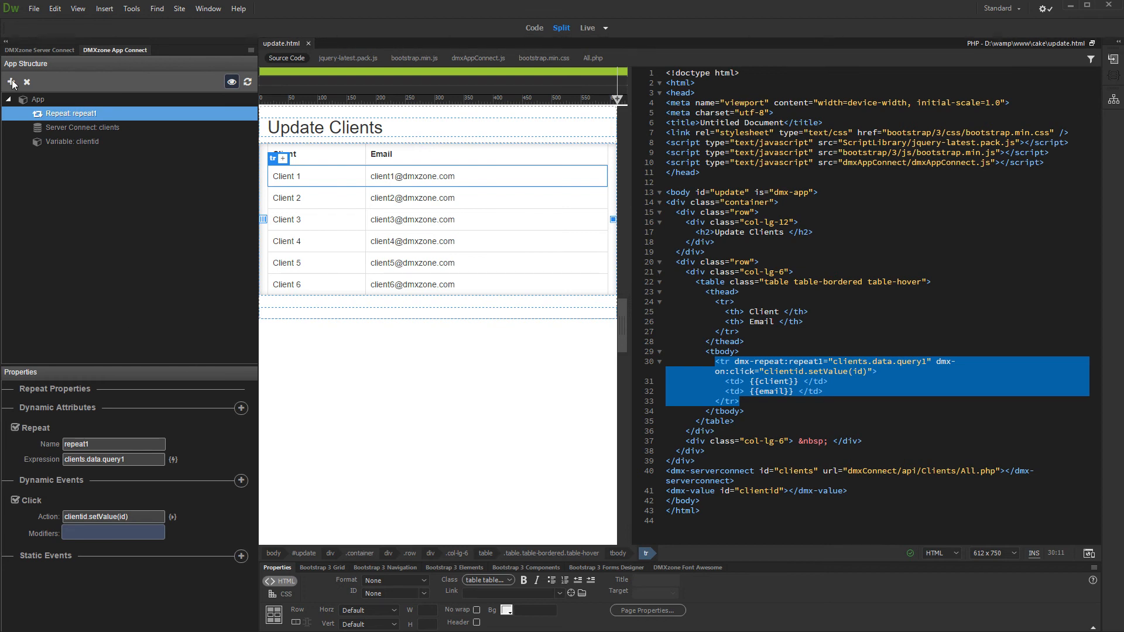
# - Add a Server Connect component named getdetails to the page
pyautogui.click(12, 82)
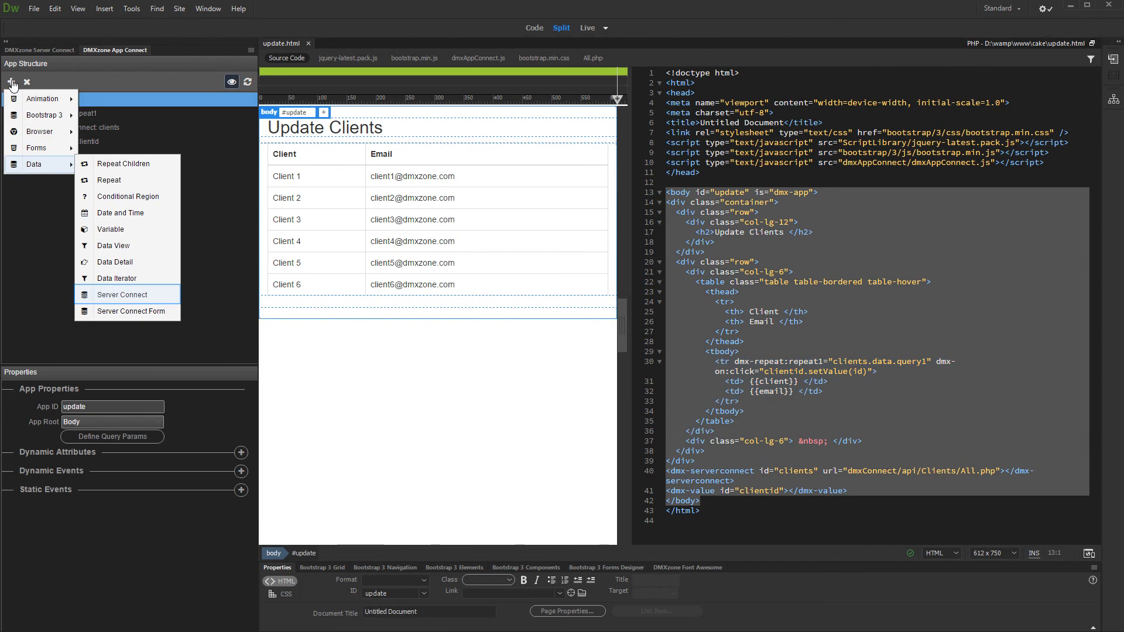
pyautogui.click(122, 295)
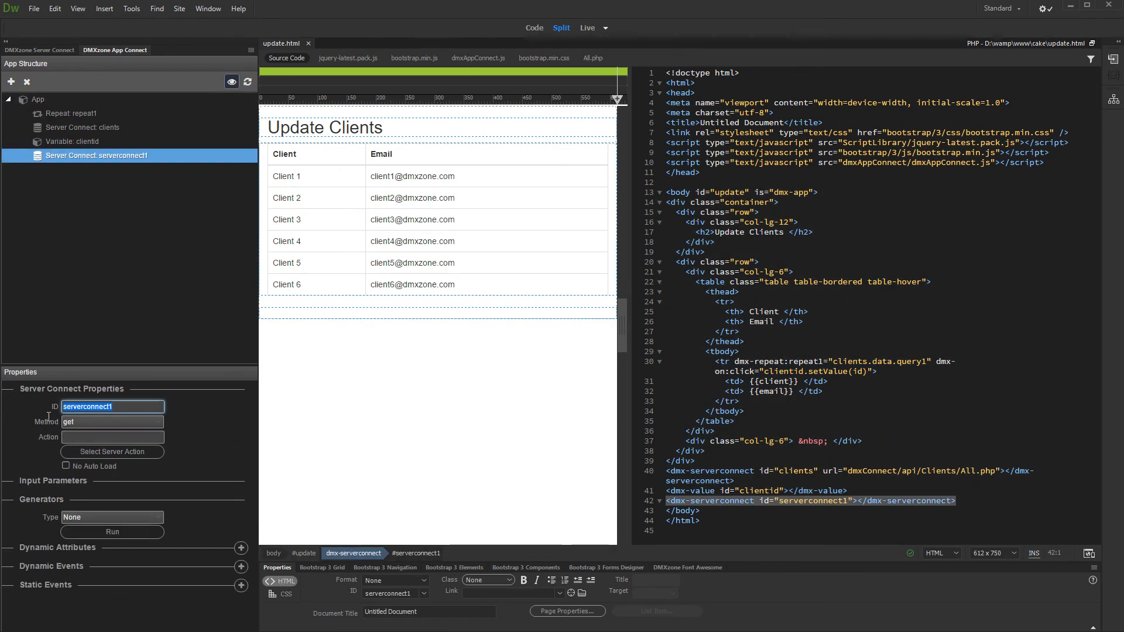
pyautogui.write('getdetails')
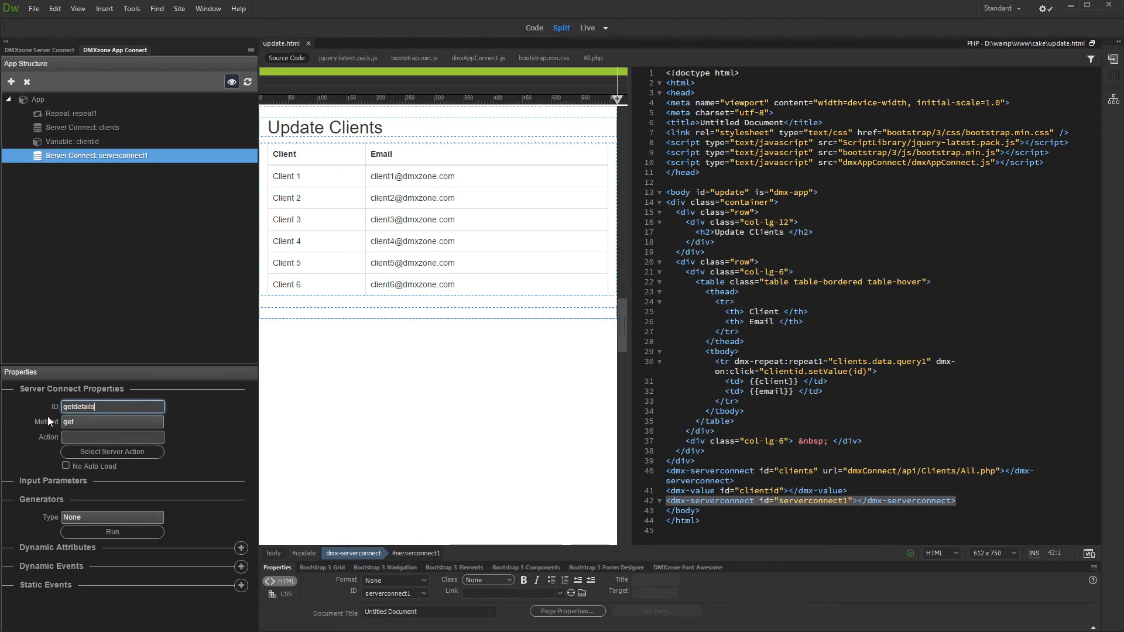
pyautogui.click(112, 437)
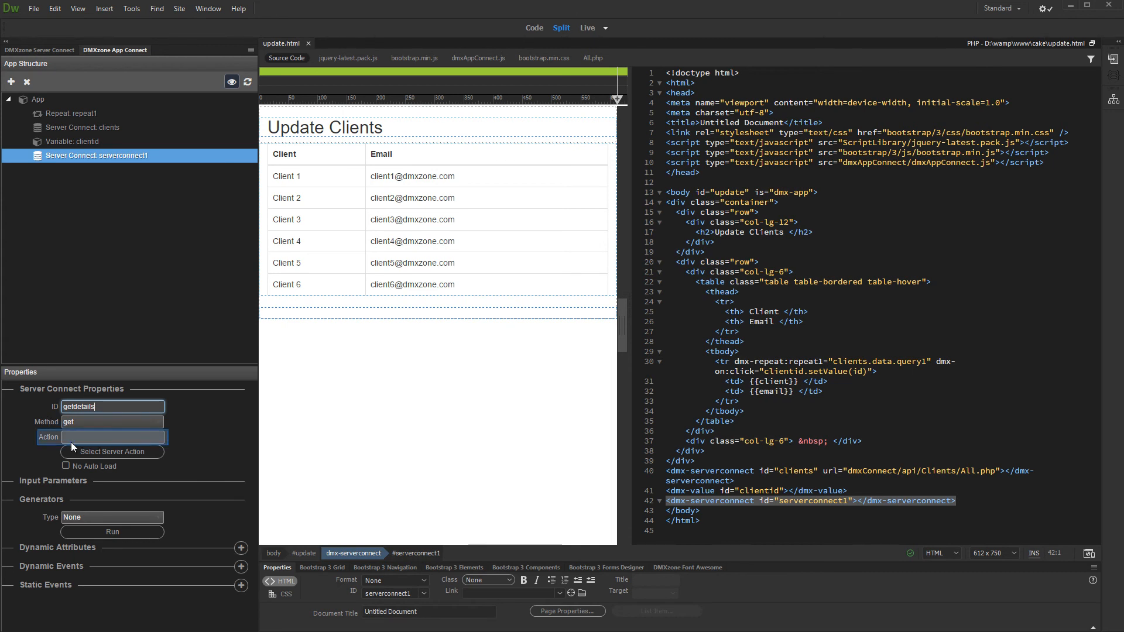
# - Point getdetails at Clients/GetDetails and bind its Id parameter to clientid.value
pyautogui.click(112, 437)
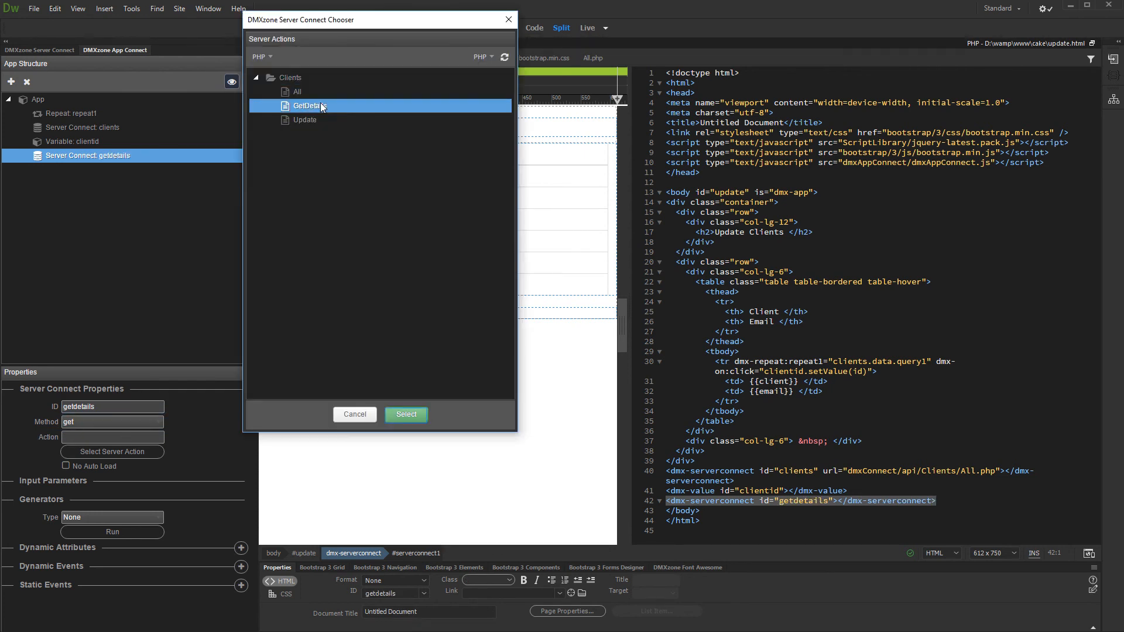
pyautogui.click(406, 414)
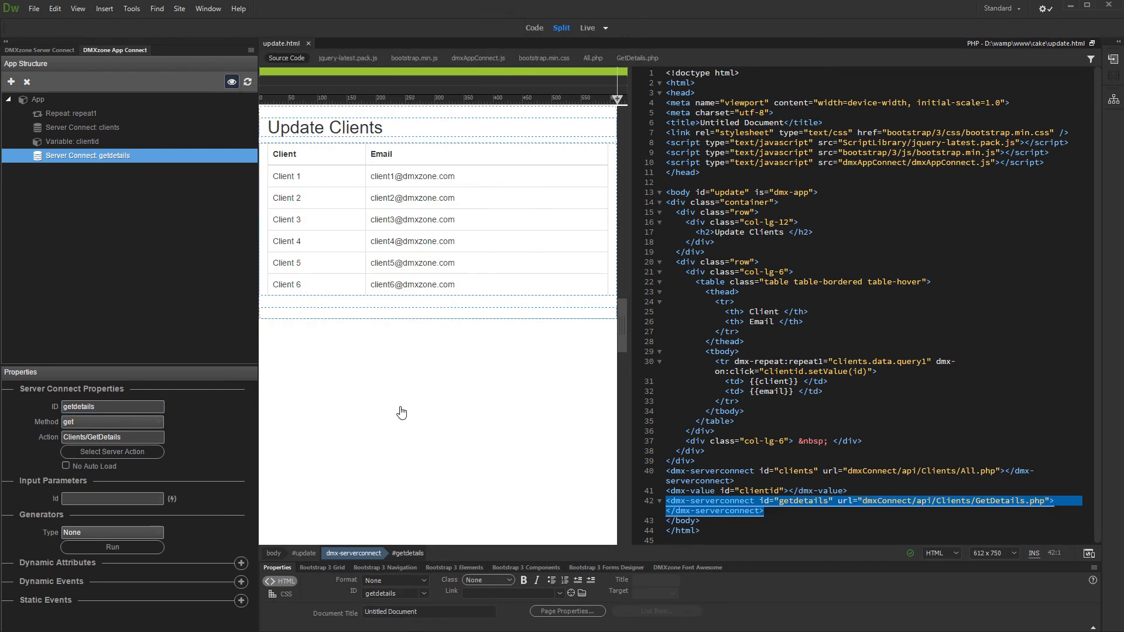
pyautogui.click(111, 499)
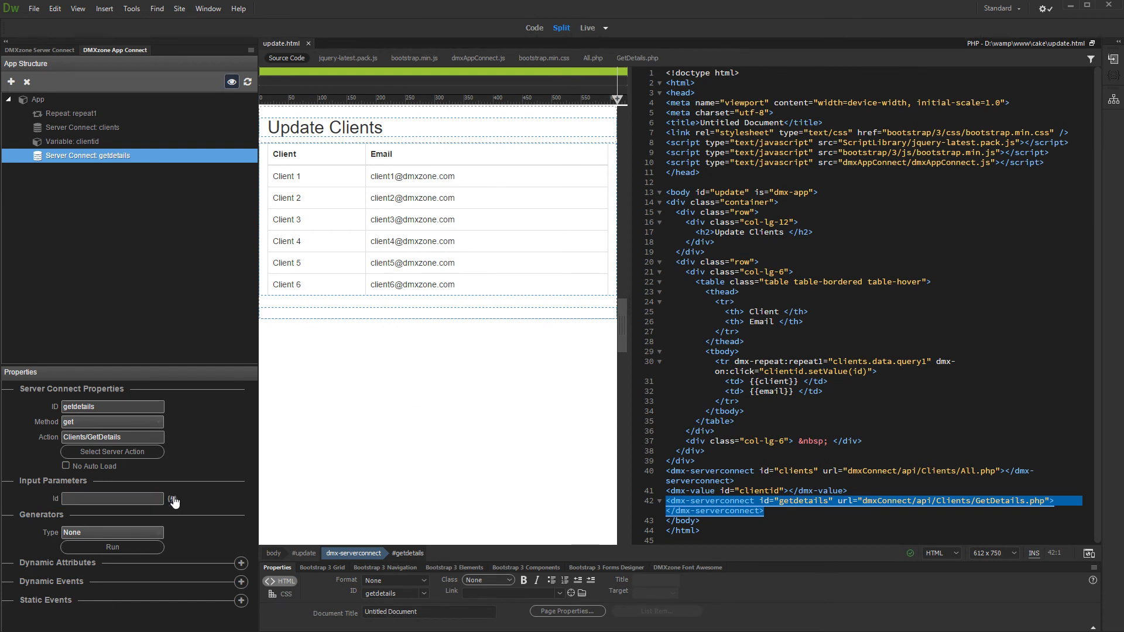
pyautogui.click(172, 500)
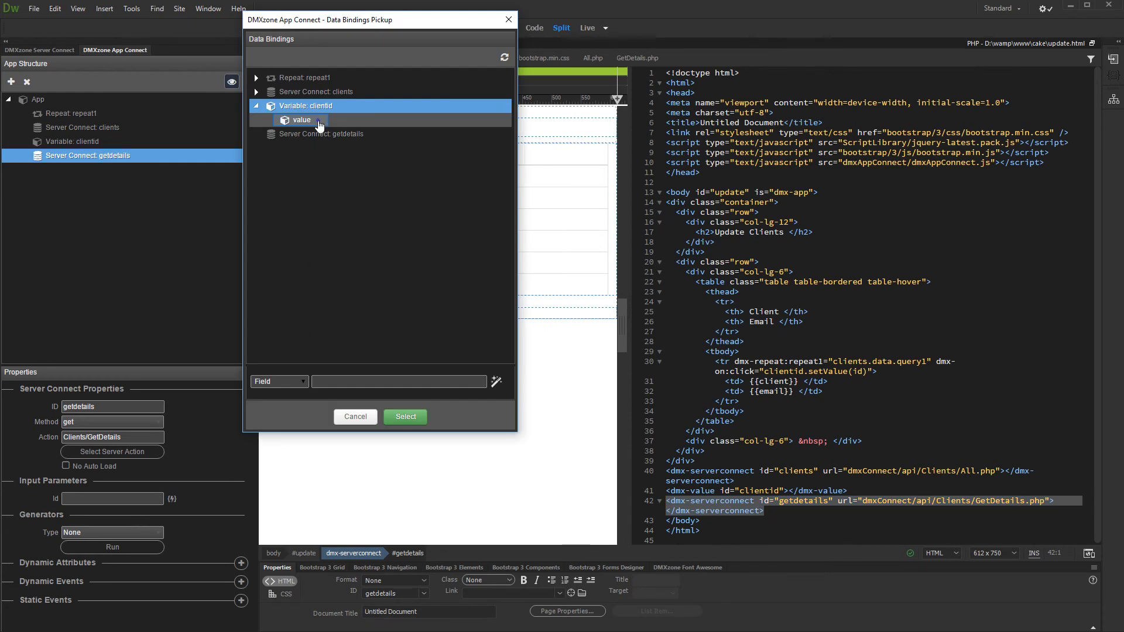
pyautogui.click(404, 416)
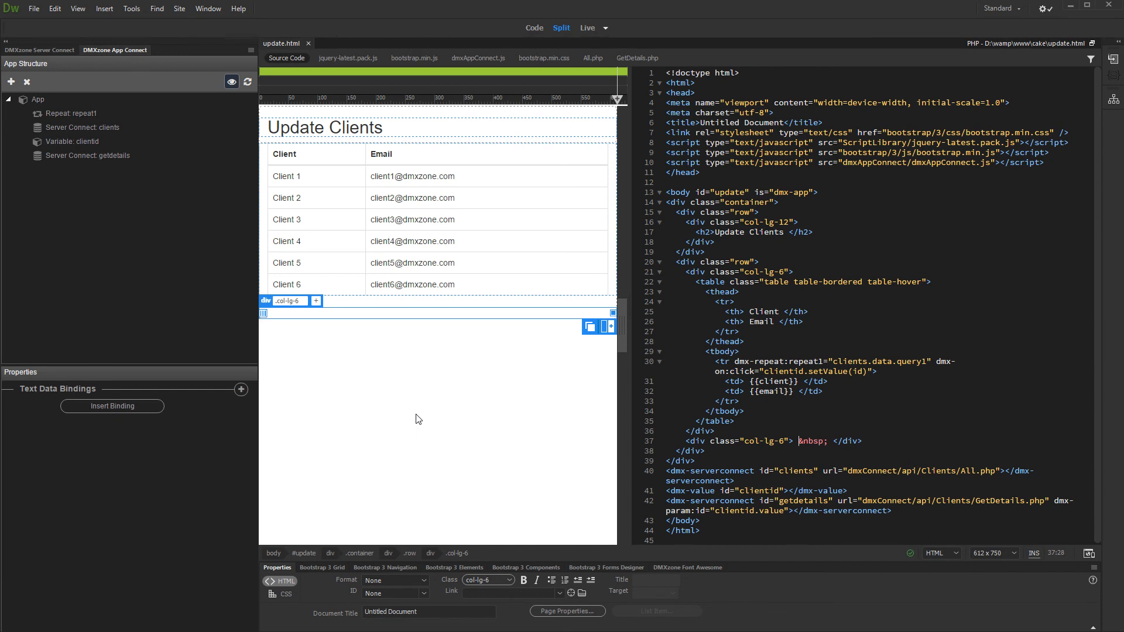
pyautogui.moveTo(427, 343)
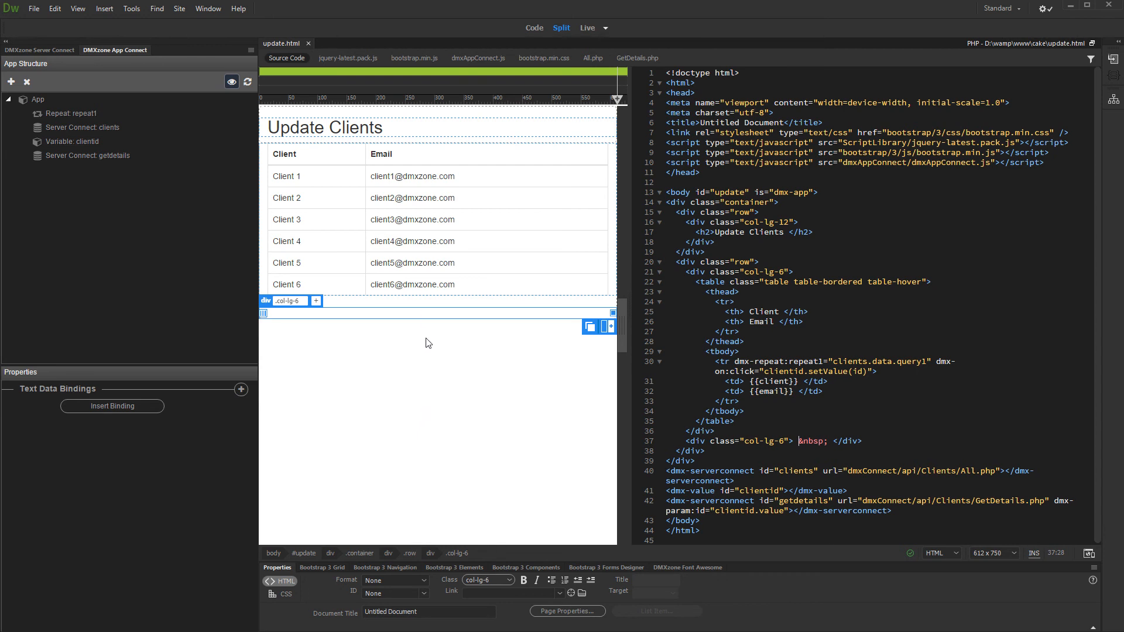
# - Launch the Bootstrap 3 Form Generator in the right column with Clients/Update as server action
pyautogui.click(429, 317)
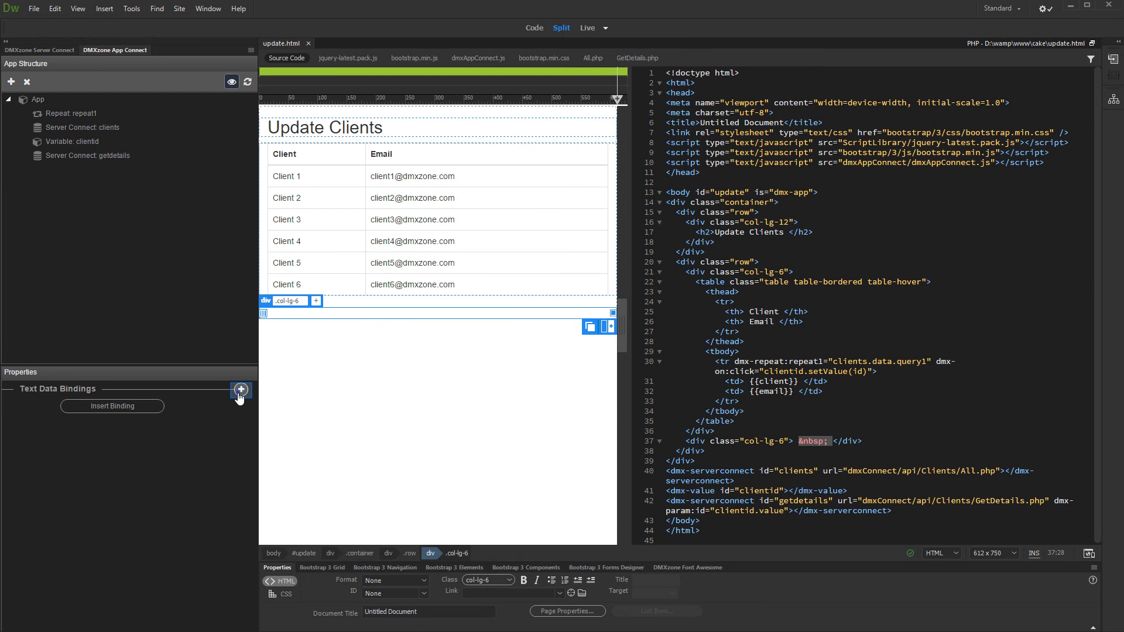
pyautogui.click(242, 389)
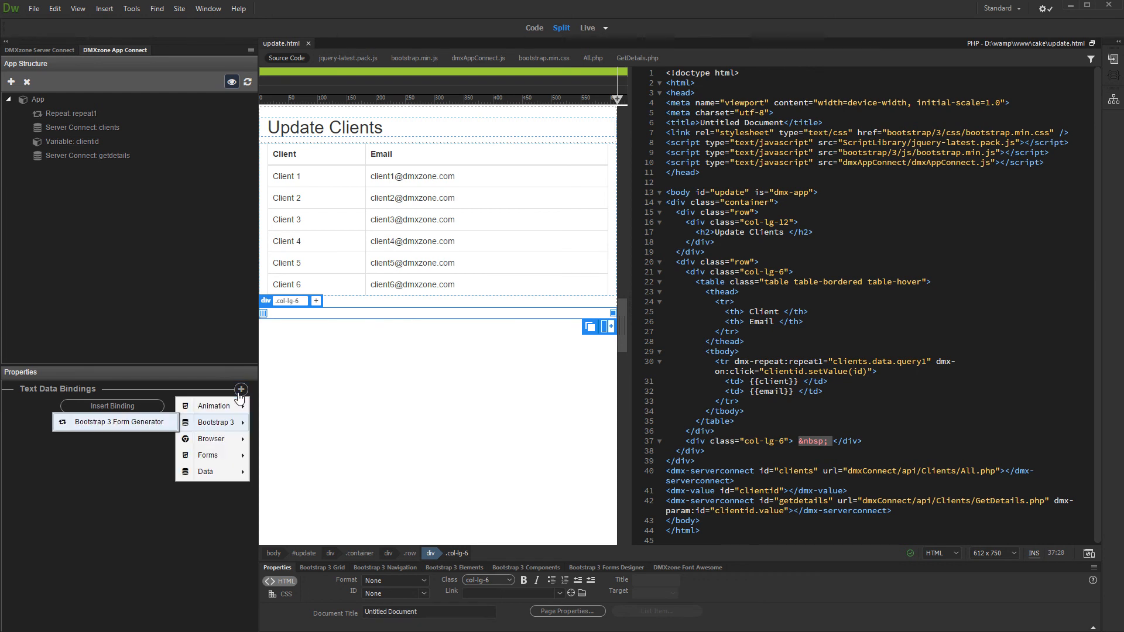
pyautogui.moveTo(157, 428)
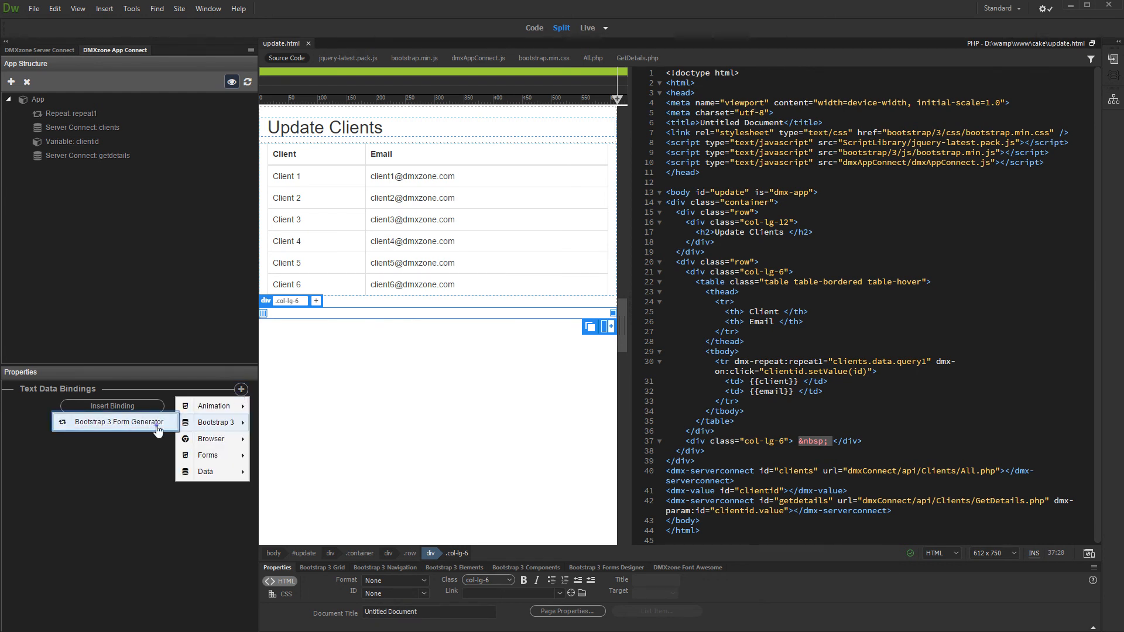
pyautogui.click(119, 422)
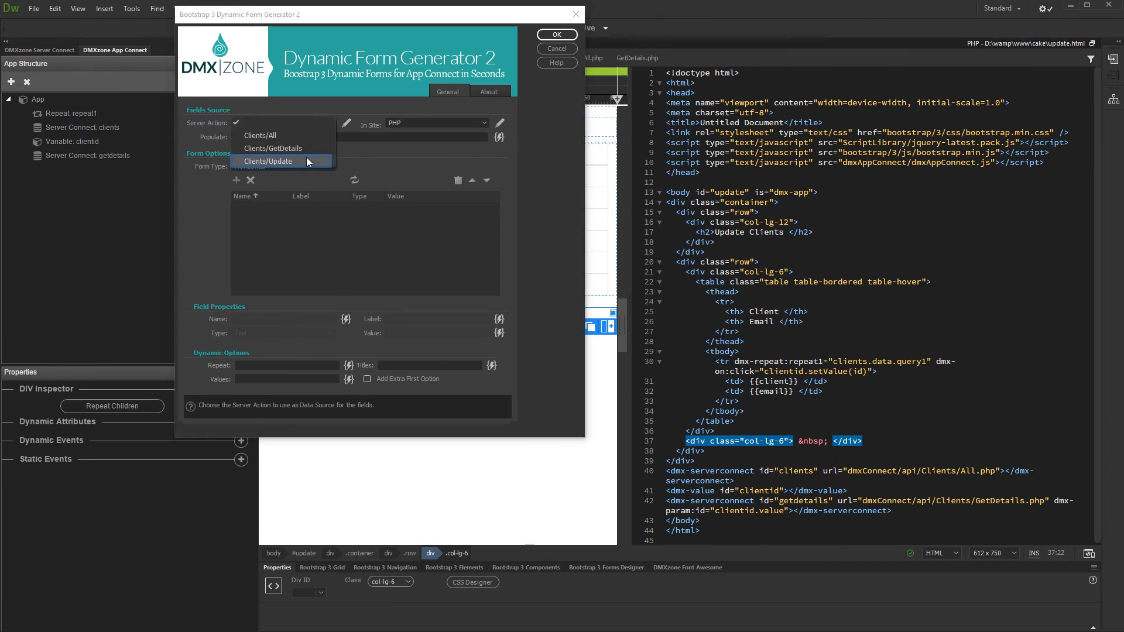
pyautogui.click(268, 161)
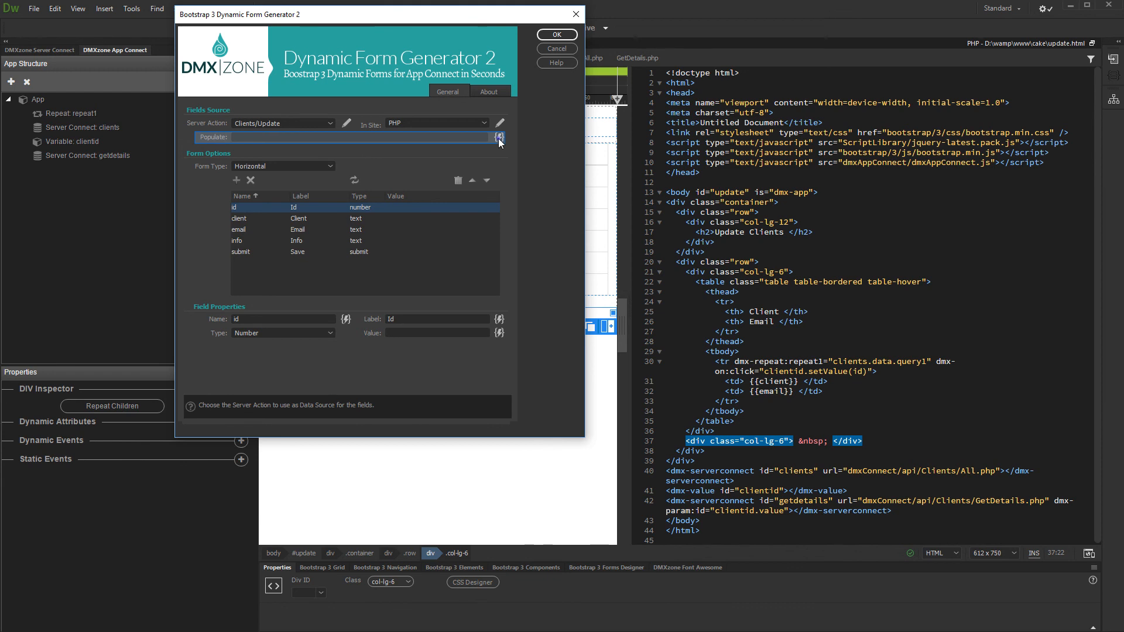
# - Populate the form fields from getdetails.data.query1
pyautogui.click(498, 136)
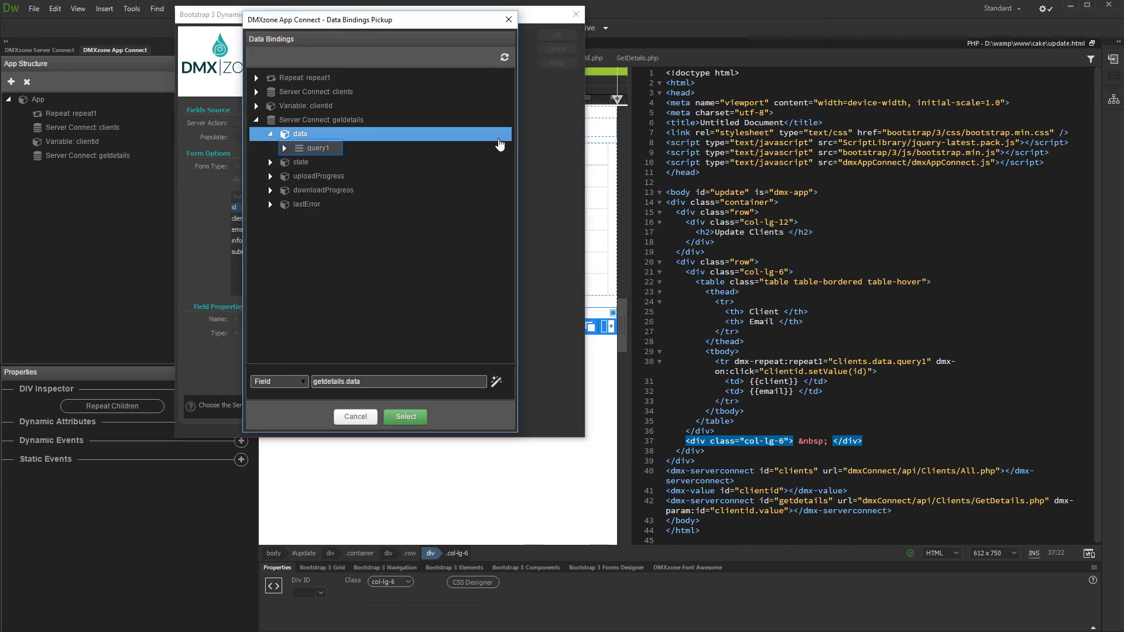
pyautogui.moveTo(402, 151)
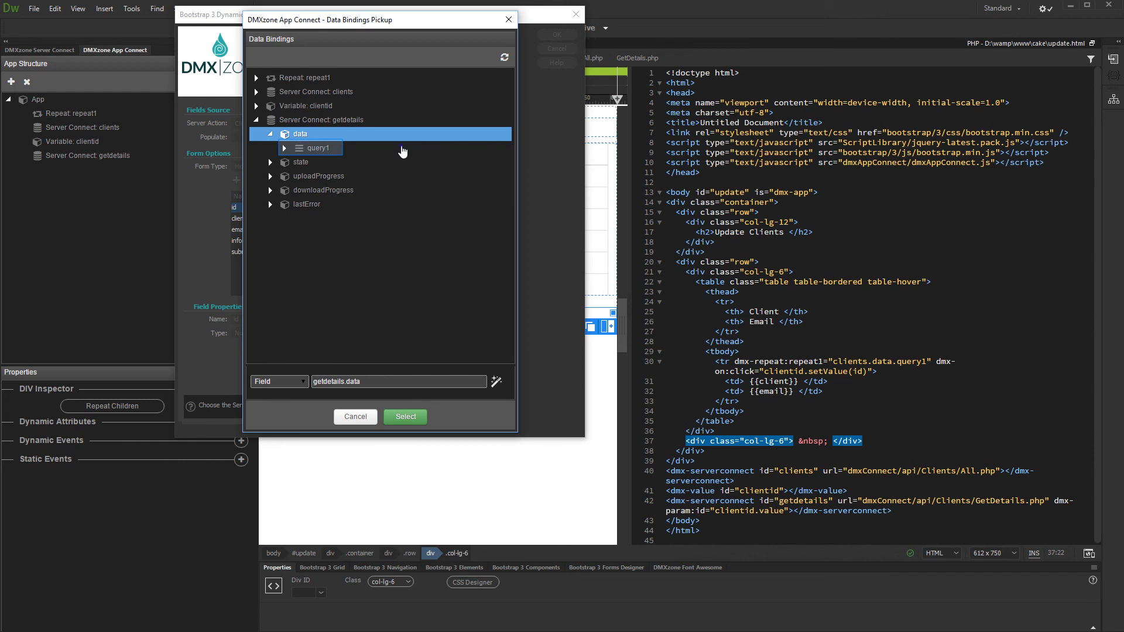
pyautogui.click(285, 147)
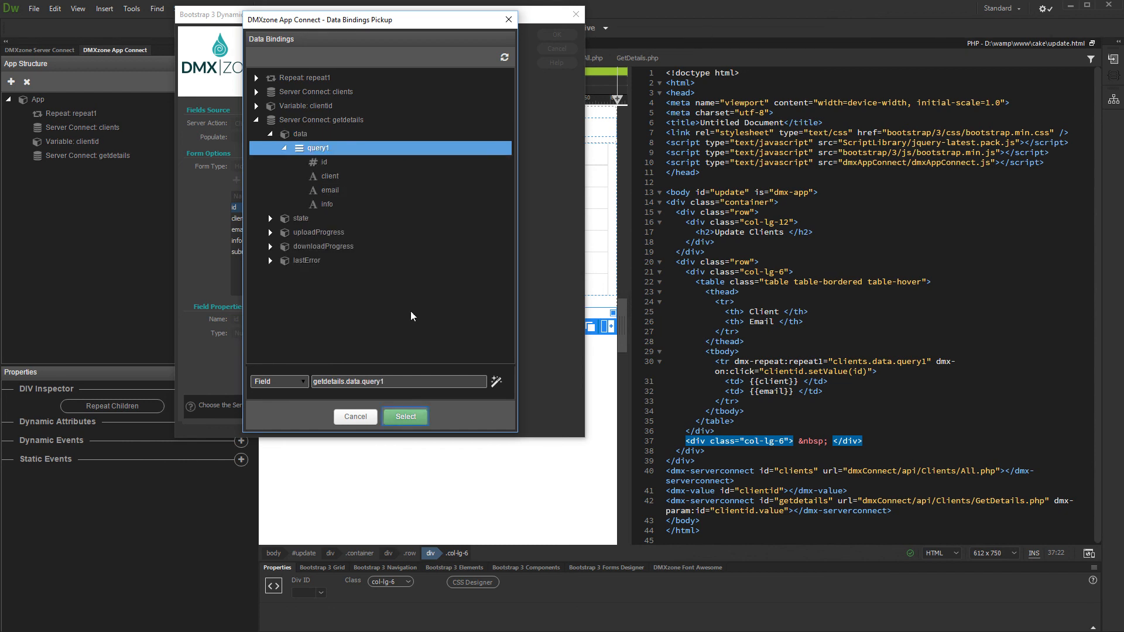
pyautogui.click(404, 417)
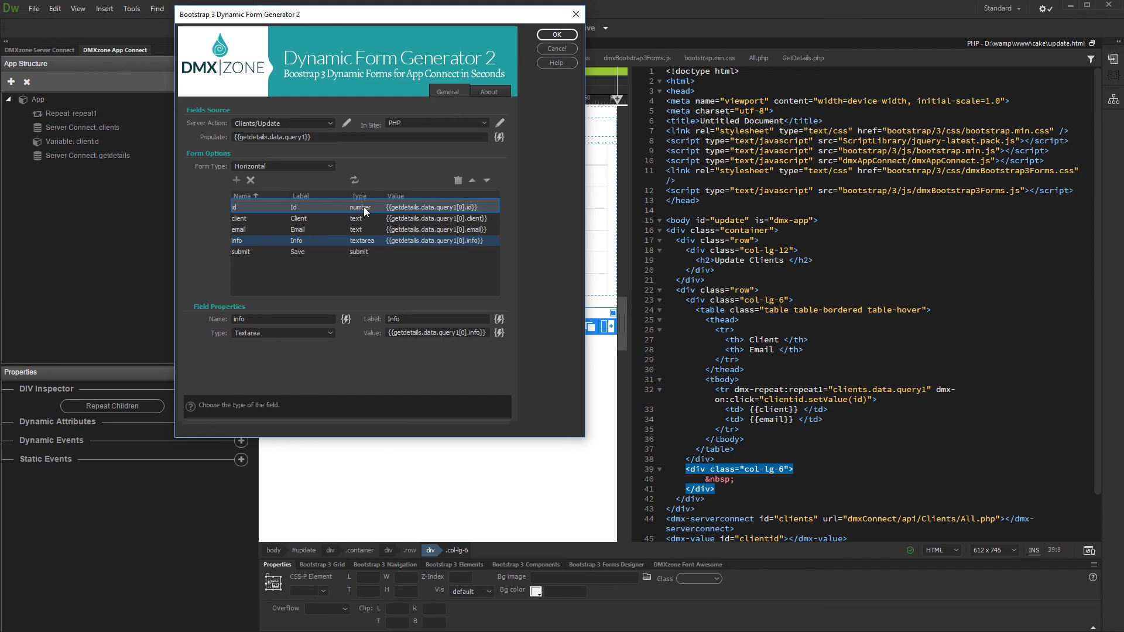
# - Make the id field Hidden and generate the form onto the page
pyautogui.click(236, 206)
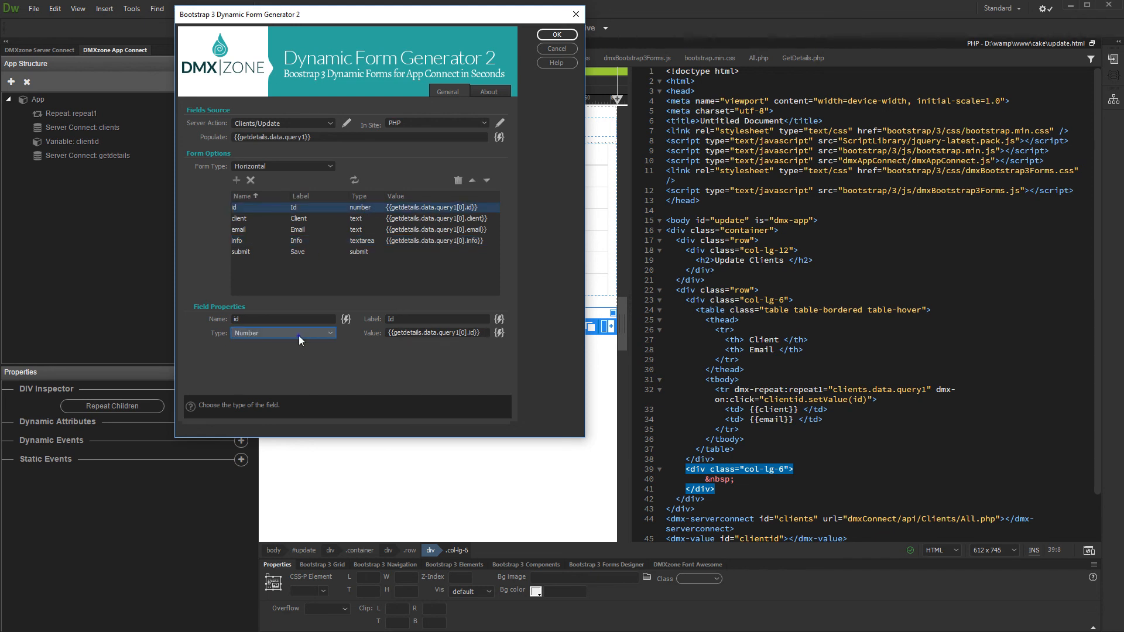
pyautogui.click(283, 331)
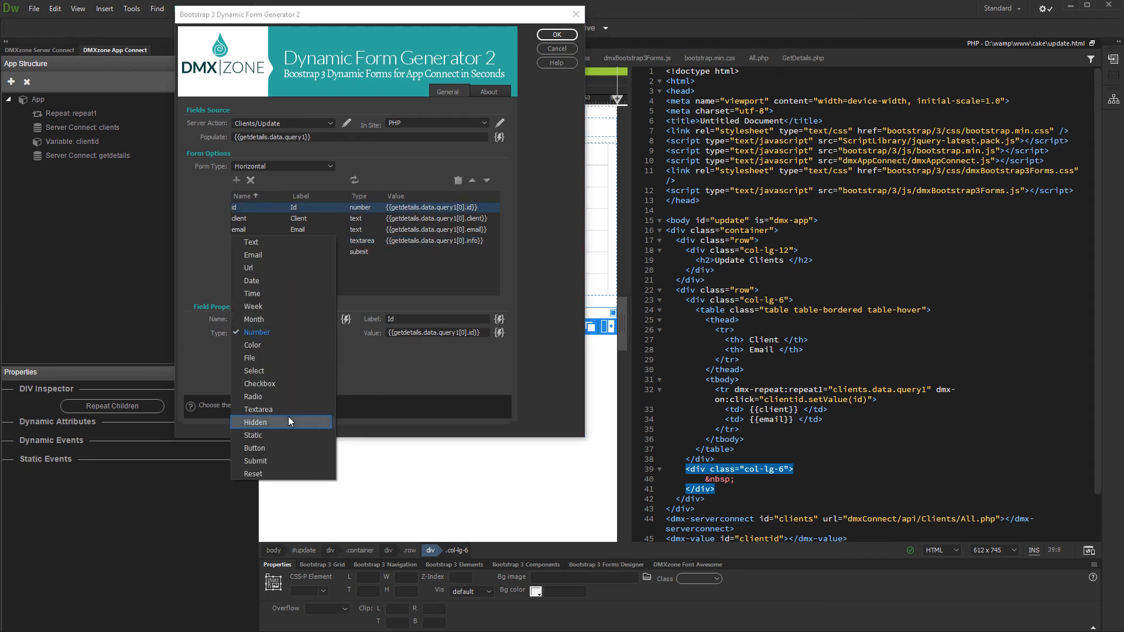
pyautogui.click(257, 421)
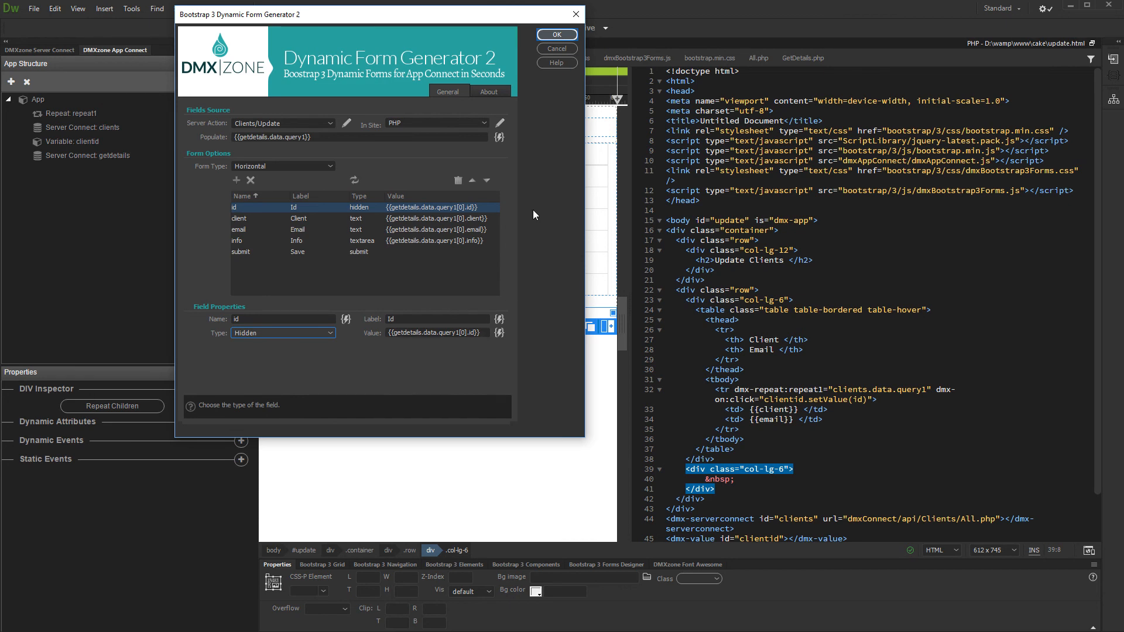
pyautogui.click(557, 34)
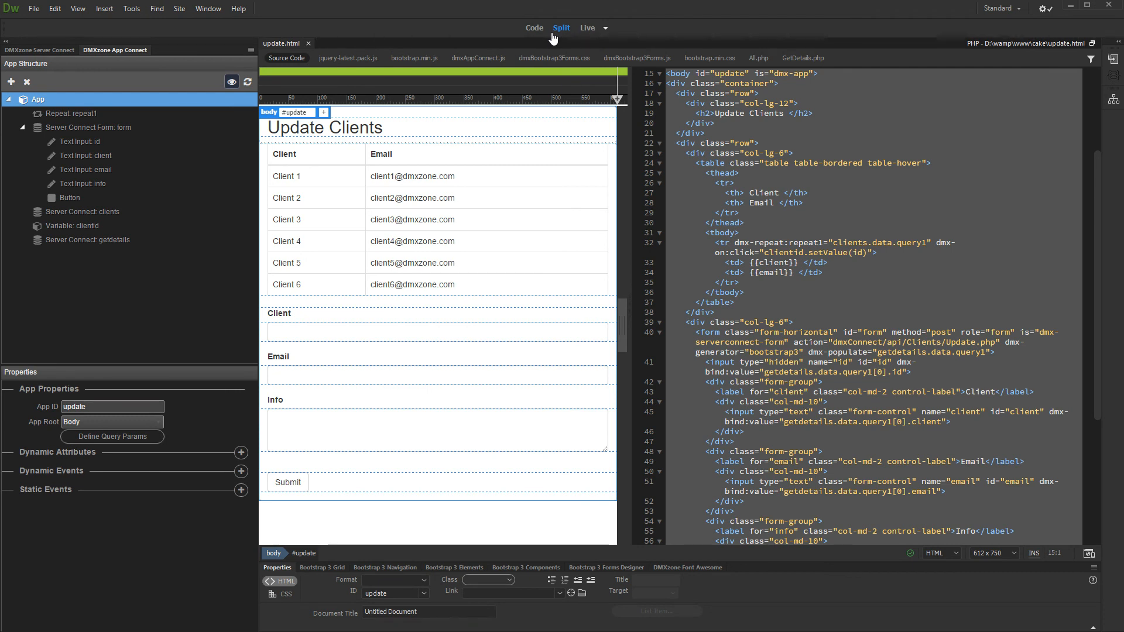
# - Add a Server Connect Success event on the form that runs clients Load to refresh the list
pyautogui.click(89, 126)
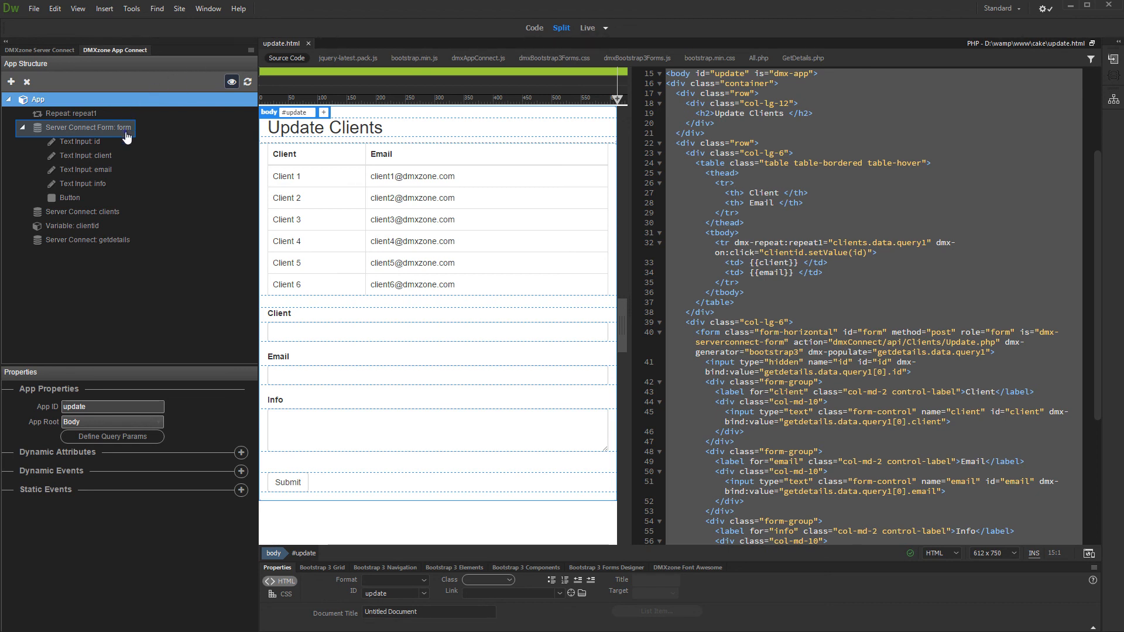
pyautogui.click(87, 127)
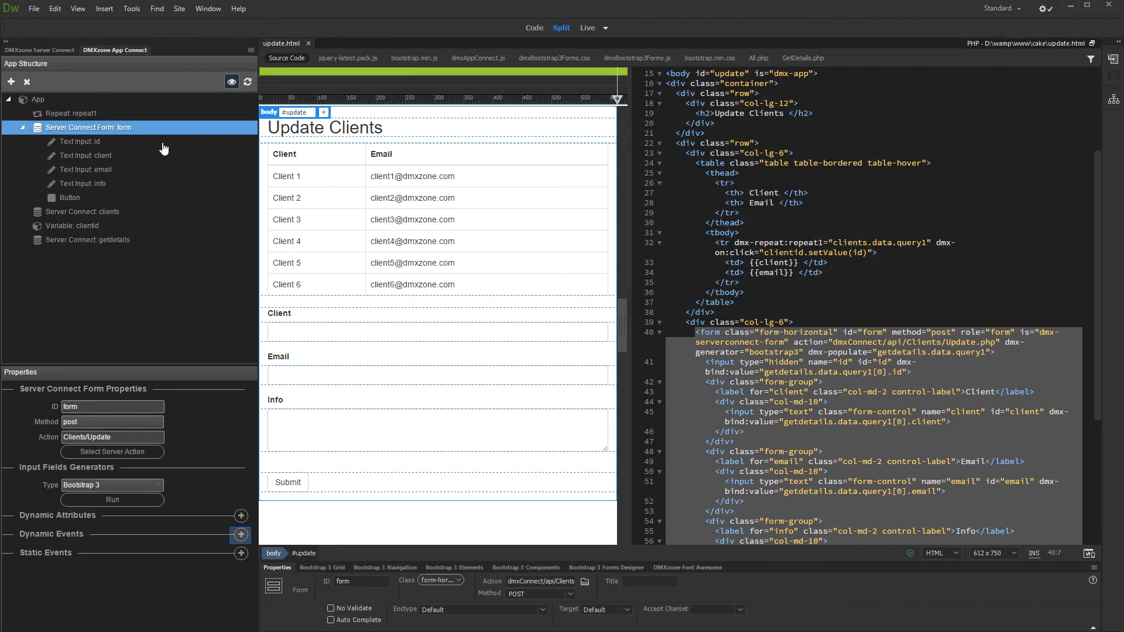
pyautogui.click(241, 535)
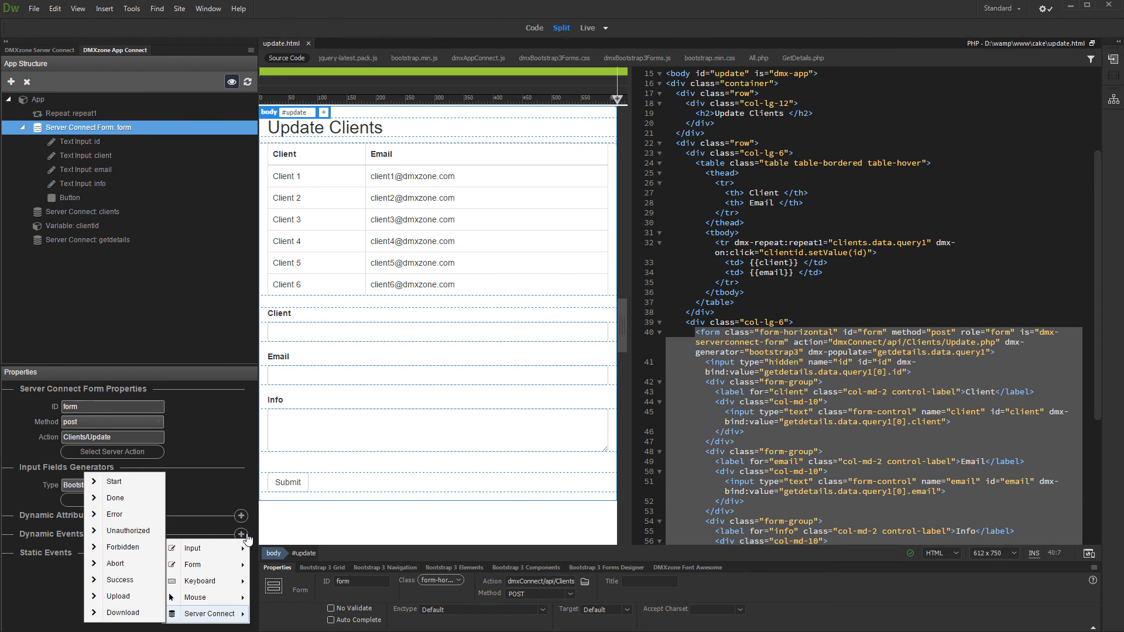
pyautogui.moveTo(120, 580)
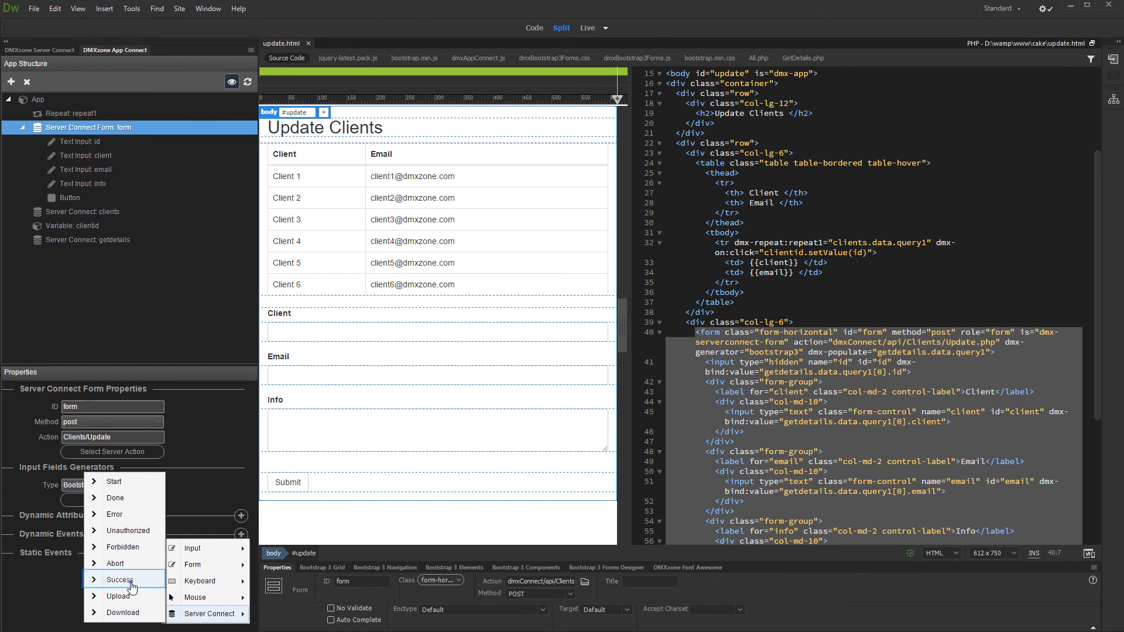
pyautogui.click(121, 579)
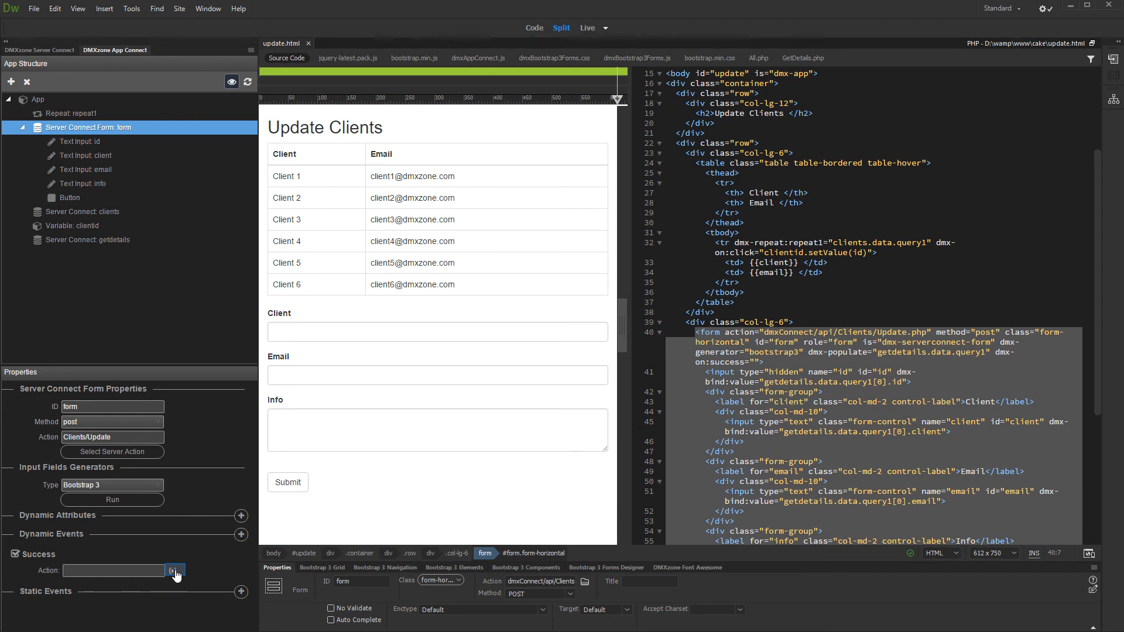
pyautogui.click(174, 571)
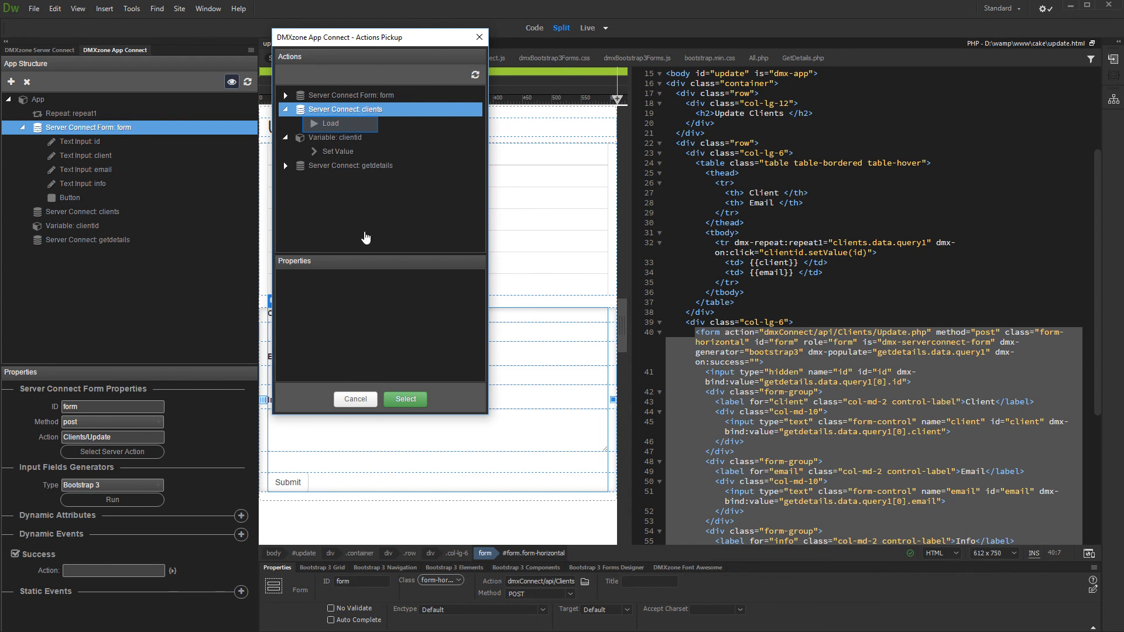
pyautogui.click(331, 123)
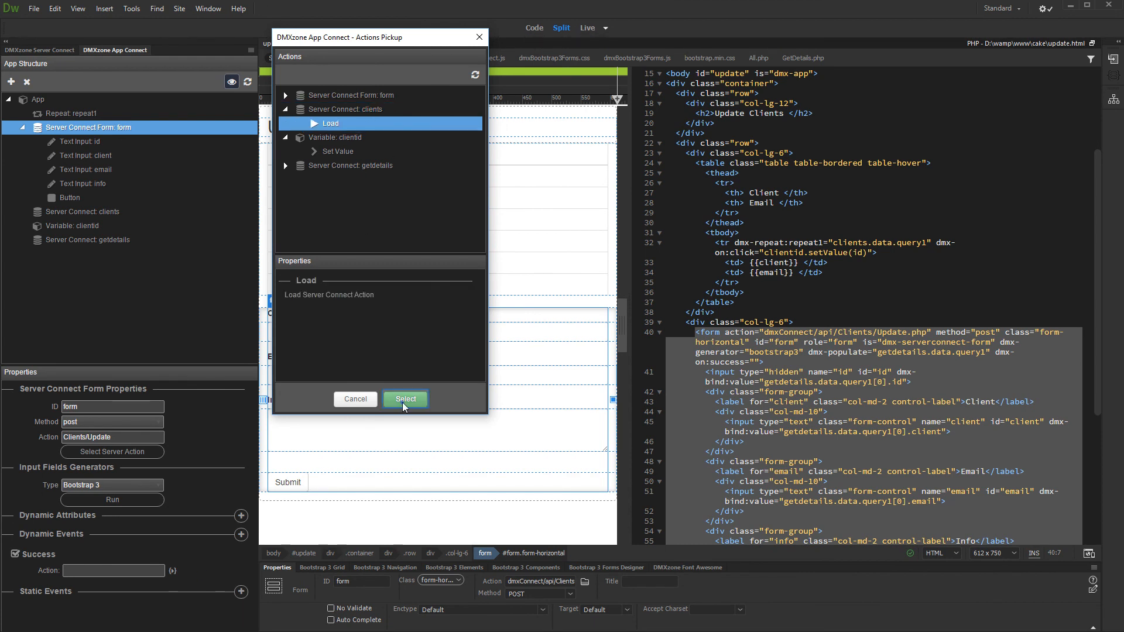
pyautogui.click(404, 398)
pyautogui.write('Client 4 Edited')
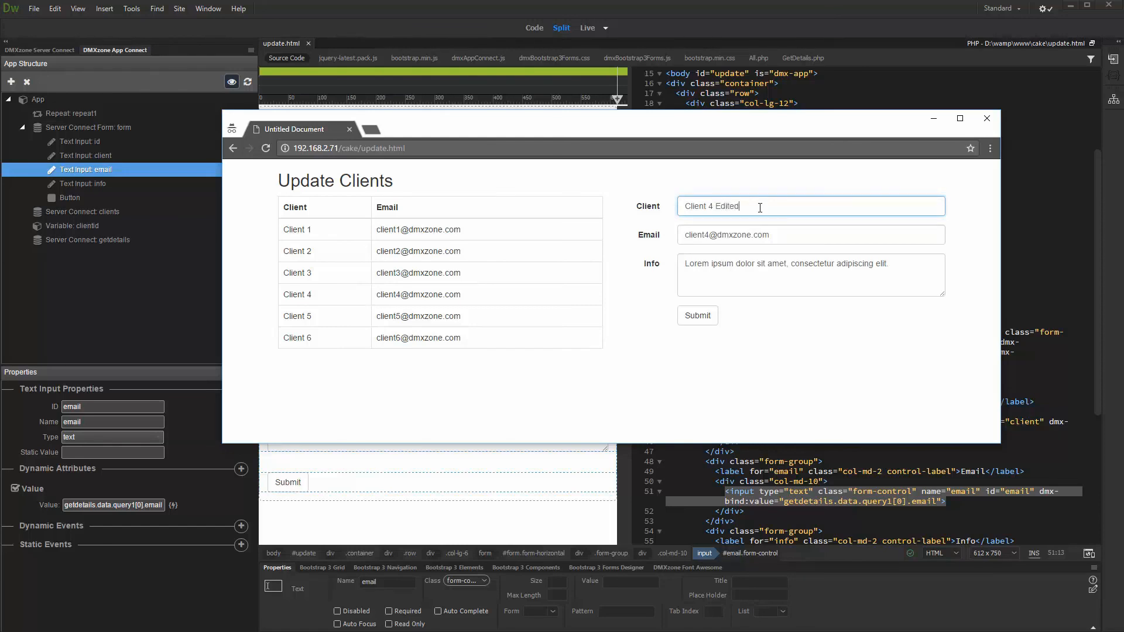
# - Submit the form in Chrome so the table lists 'Client 4 Edited'
pyautogui.click(695, 315)
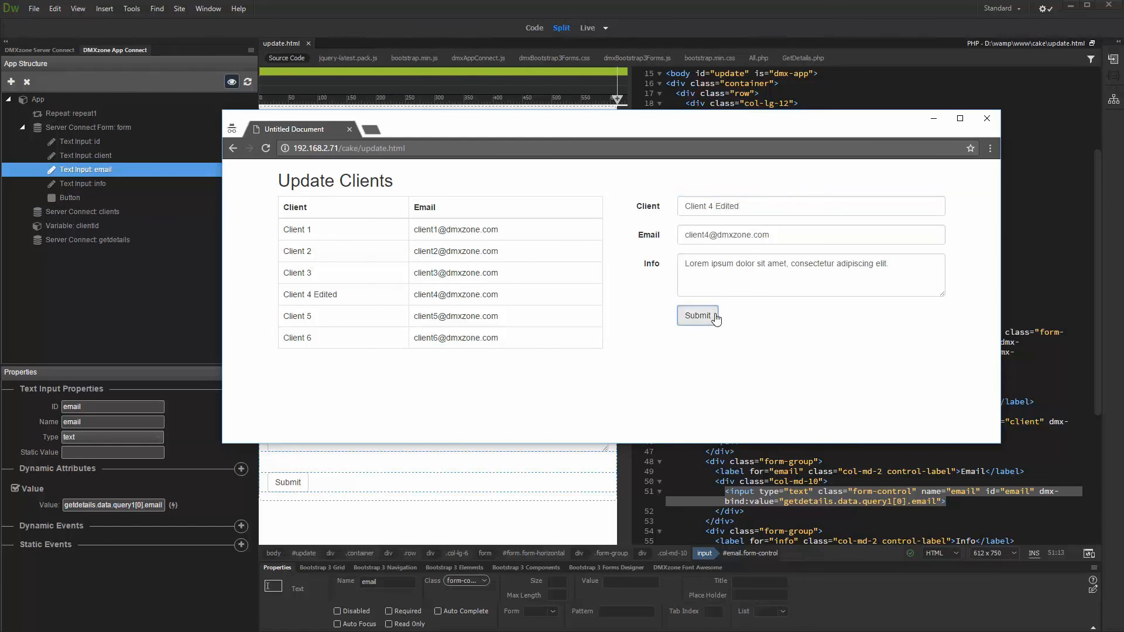